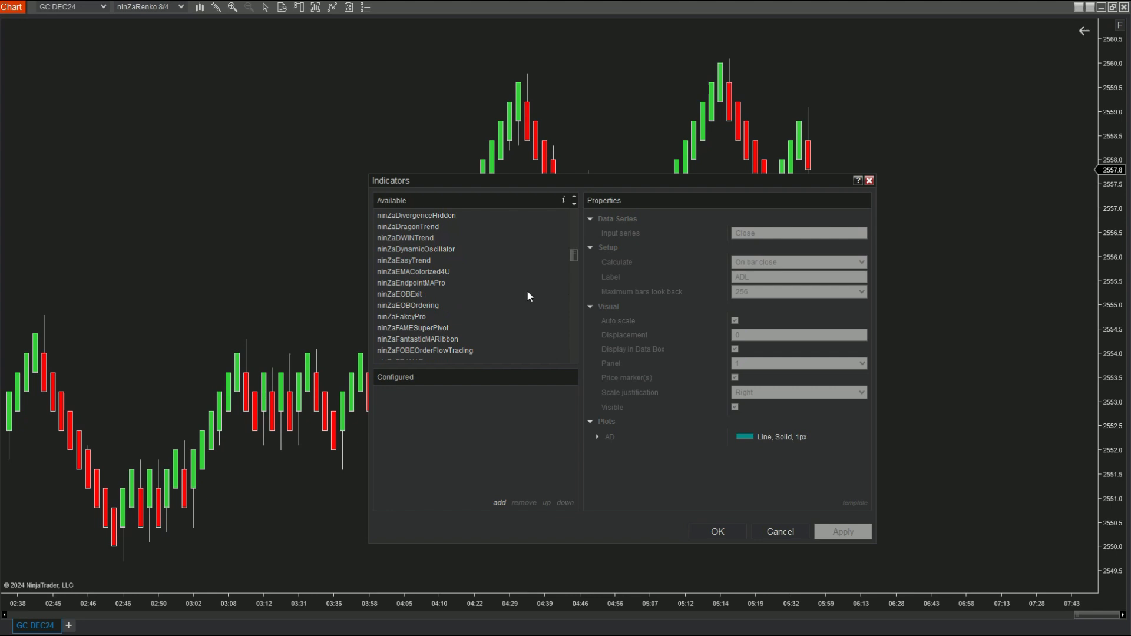
# - Add ninZaEOBExit to the GC DEC24 Renko chart's configured indicators and view its properties
pyautogui.click(400, 295)
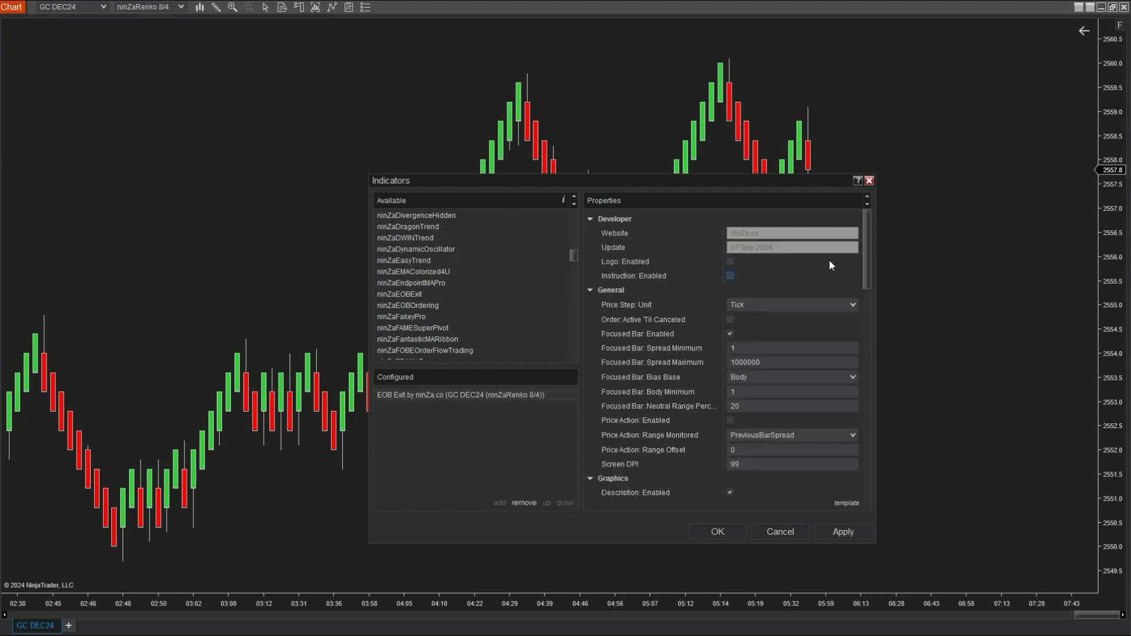
pyautogui.scroll(-3)
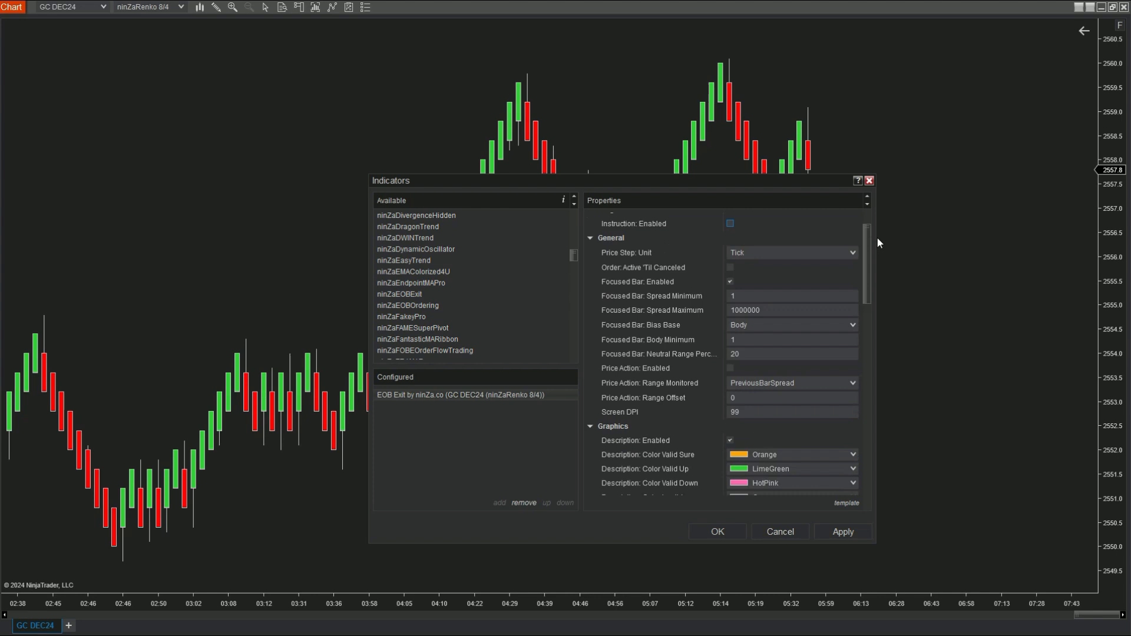
pyautogui.moveTo(893, 243)
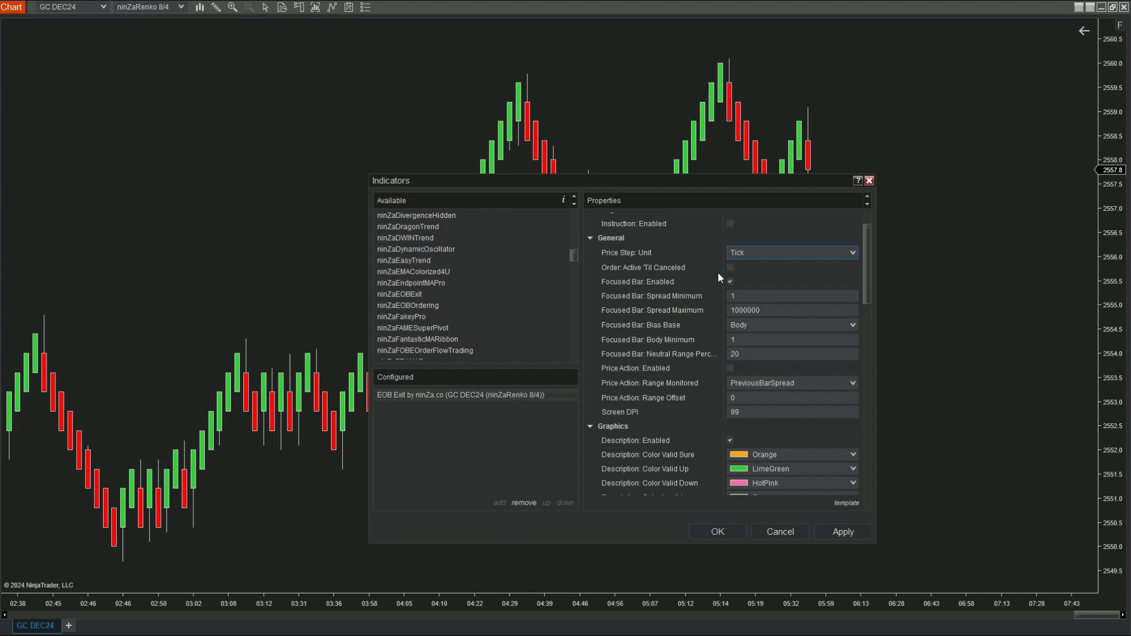
# - Enable 'Order: Active Til Canceled' and keep the Focused Bar bias base at Body
pyautogui.click(729, 268)
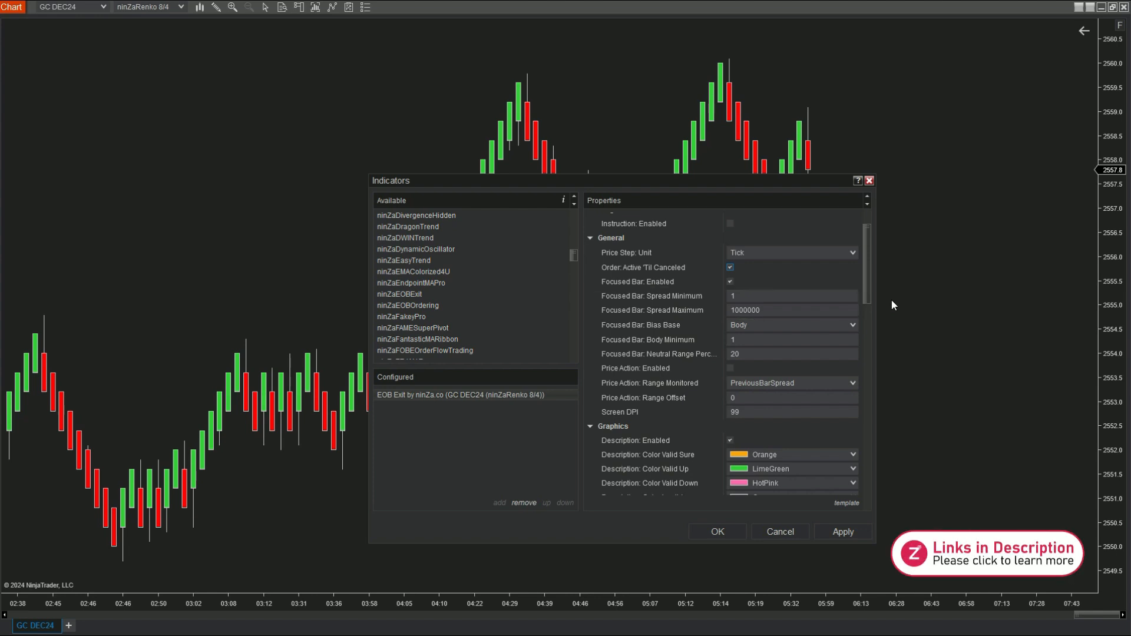
pyautogui.click(791, 325)
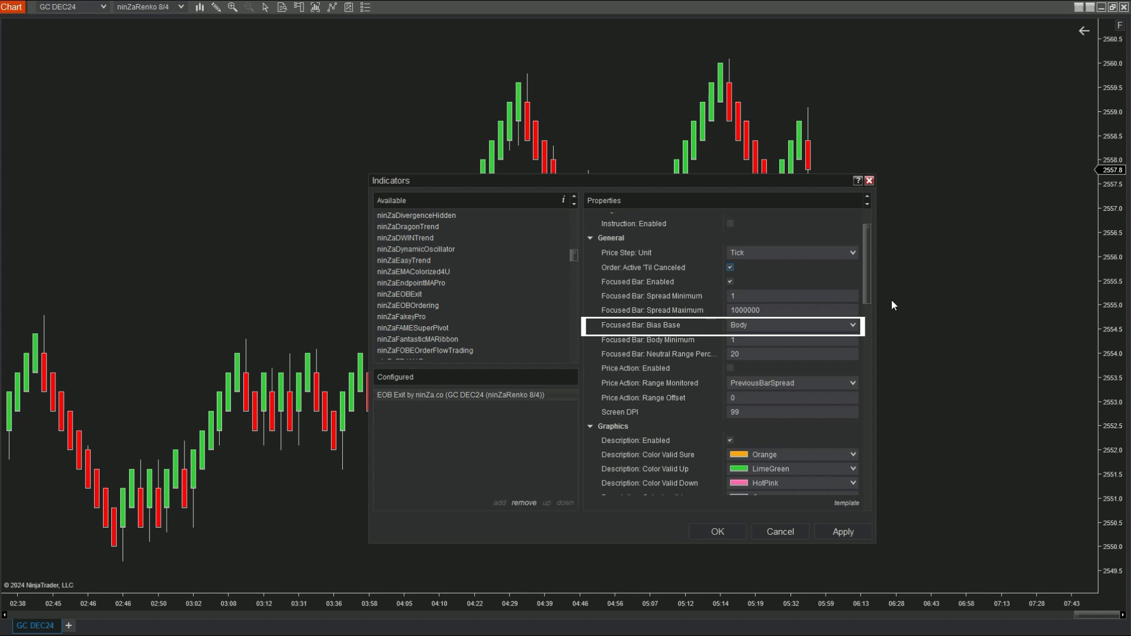
pyautogui.click(791, 340)
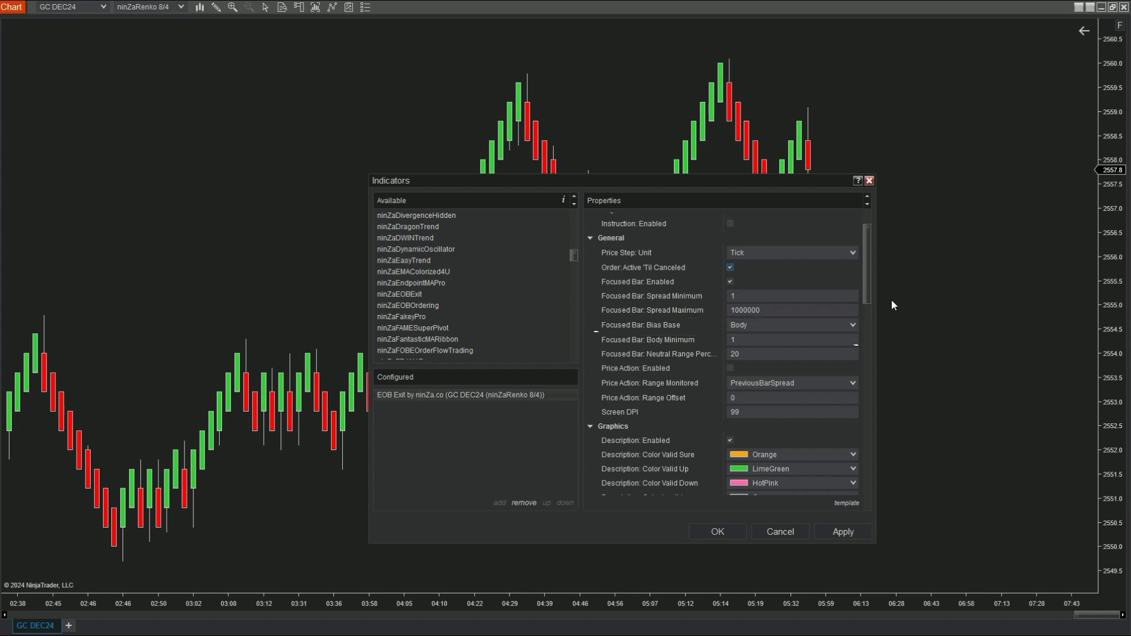
pyautogui.click(791, 340)
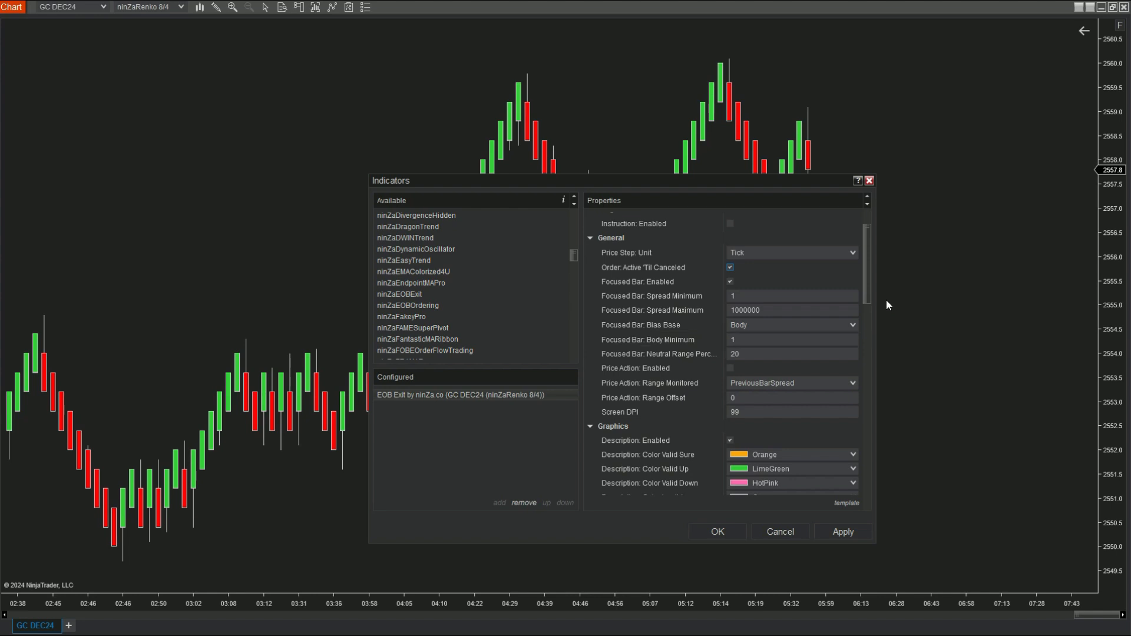
pyautogui.click(791, 325)
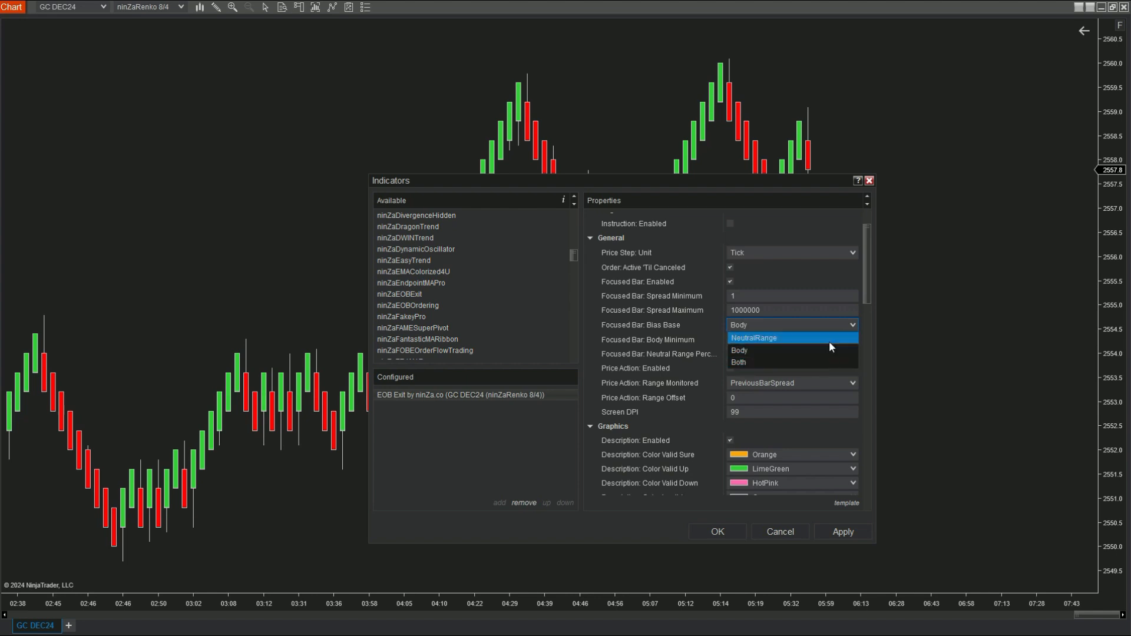
pyautogui.click(754, 339)
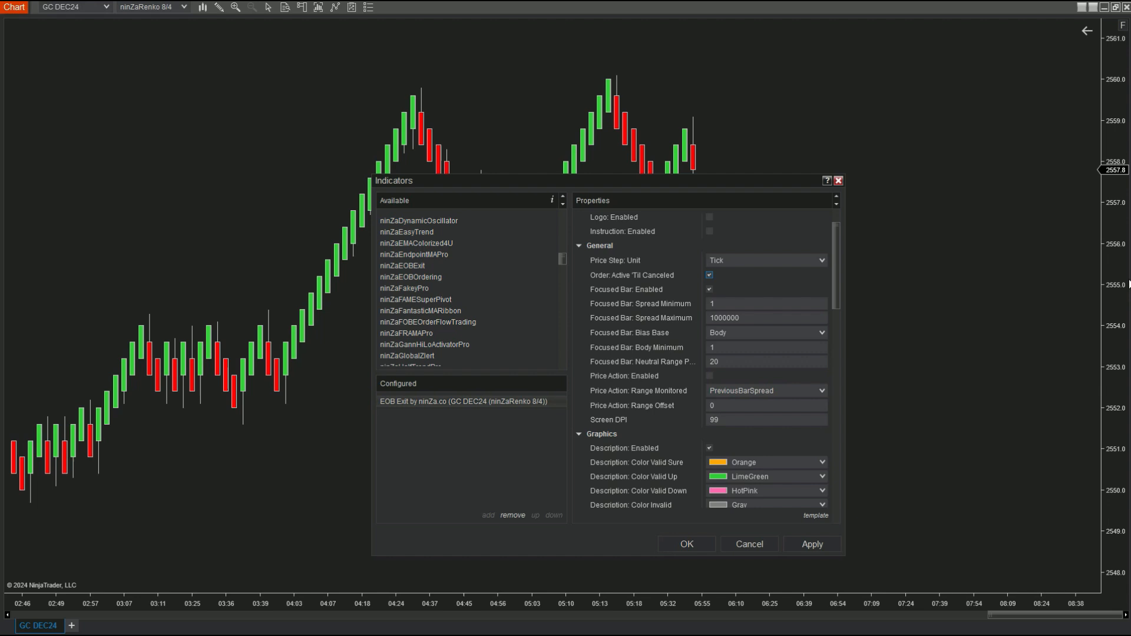
# - Enable Price Action, review Range Monitored (PreviousBarSpread), and close the dialog with OK
pyautogui.click(709, 376)
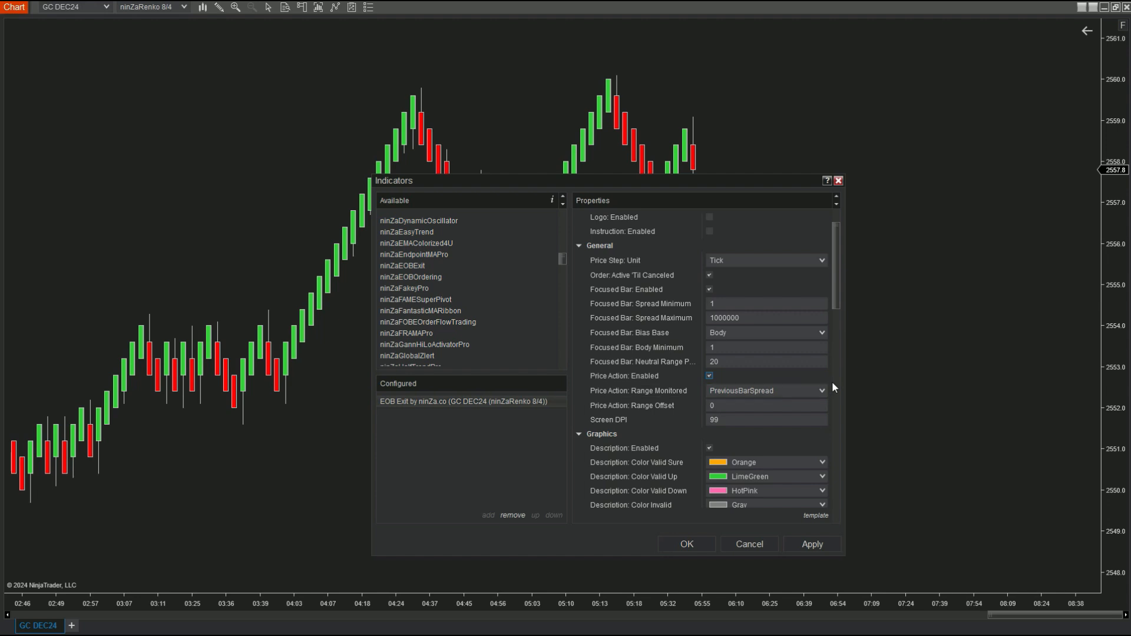
pyautogui.click(765, 405)
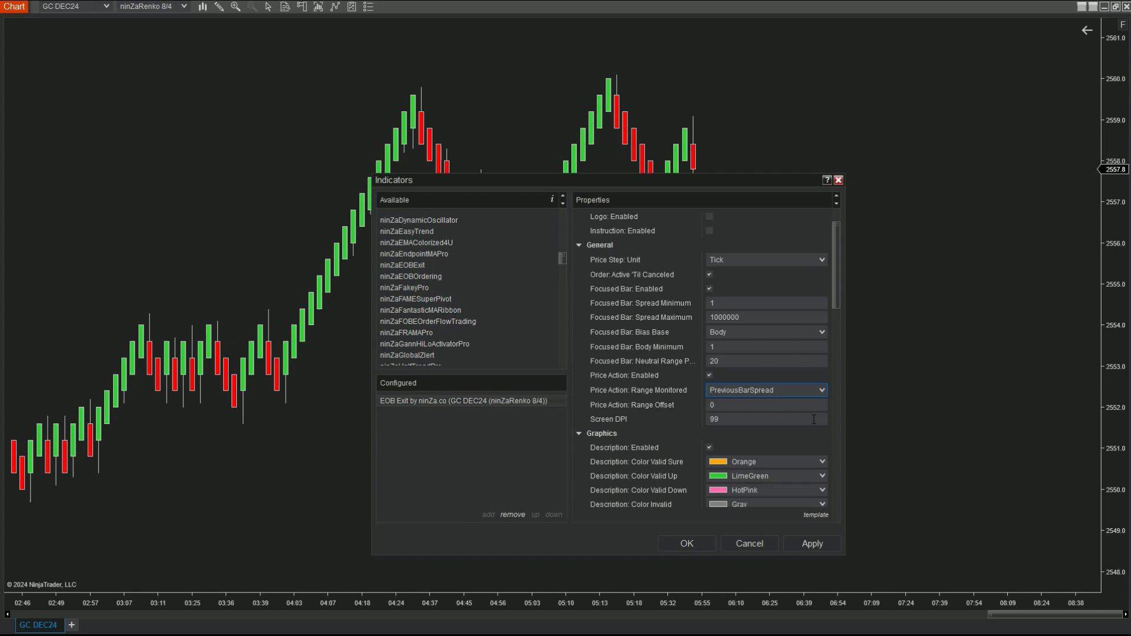
pyautogui.click(765, 390)
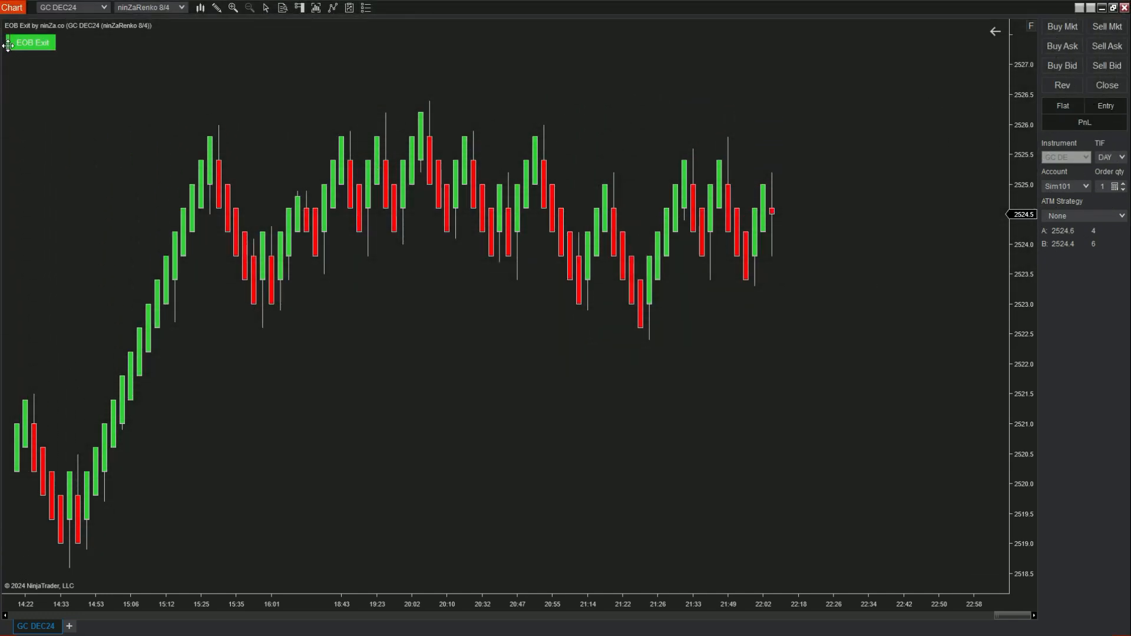
# - Drag the green EOB Exit button to the chart centre and expand its panel
pyautogui.moveTo(32, 42); pyautogui.dragTo(418, 352)
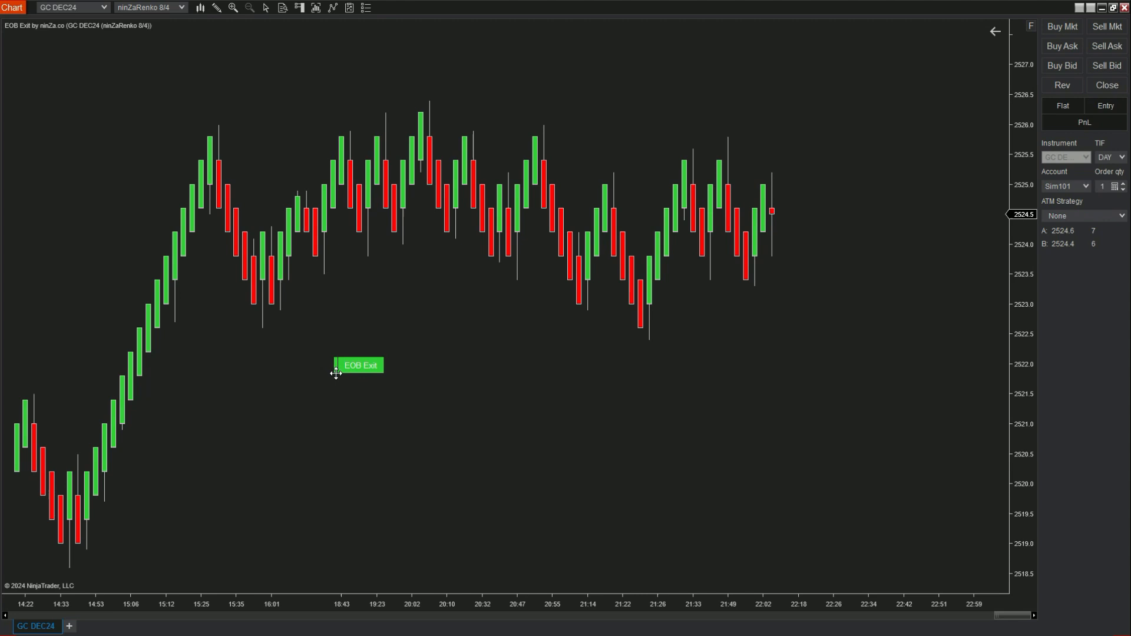
pyautogui.click(359, 365)
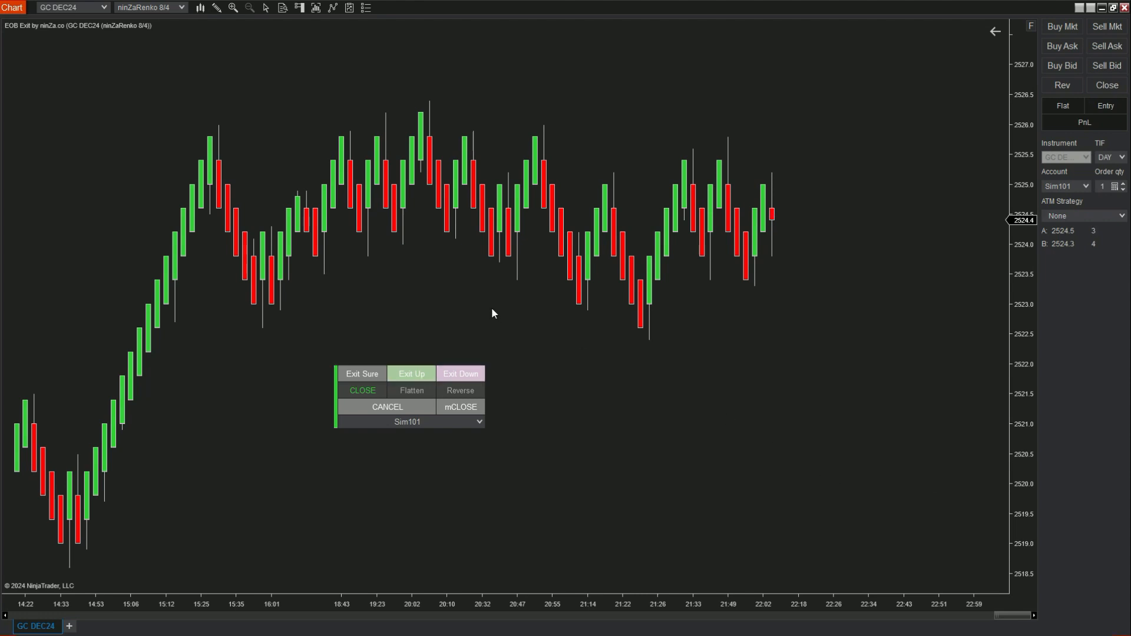
# - Arm Exit Sure after trying Exit Up, so the position closes when this bar closes
pyautogui.click(362, 374)
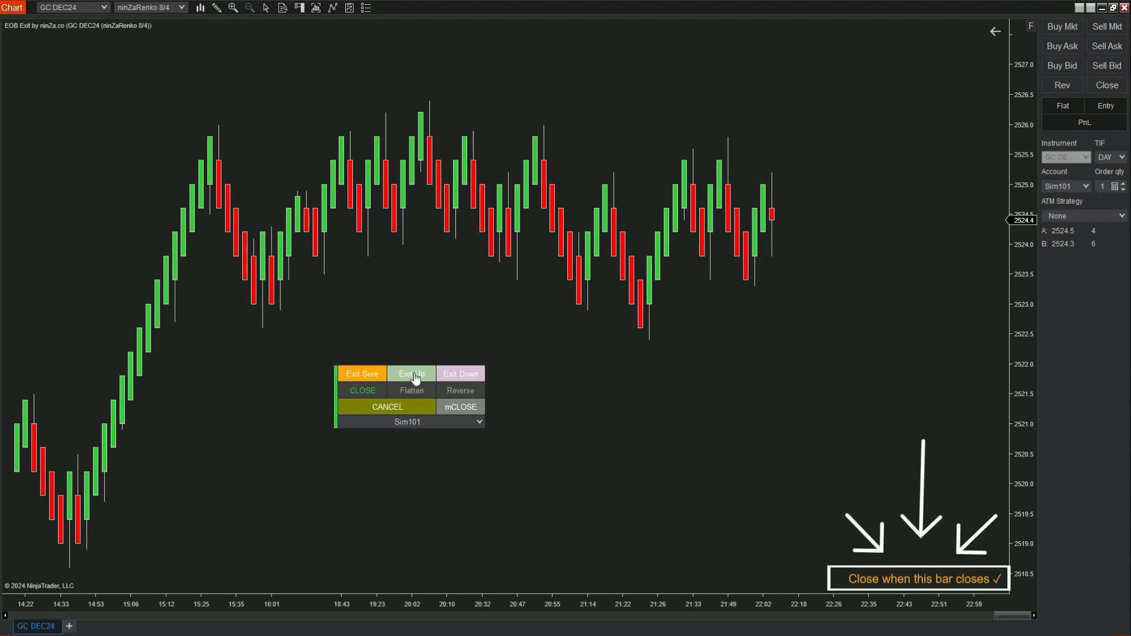
pyautogui.click(412, 374)
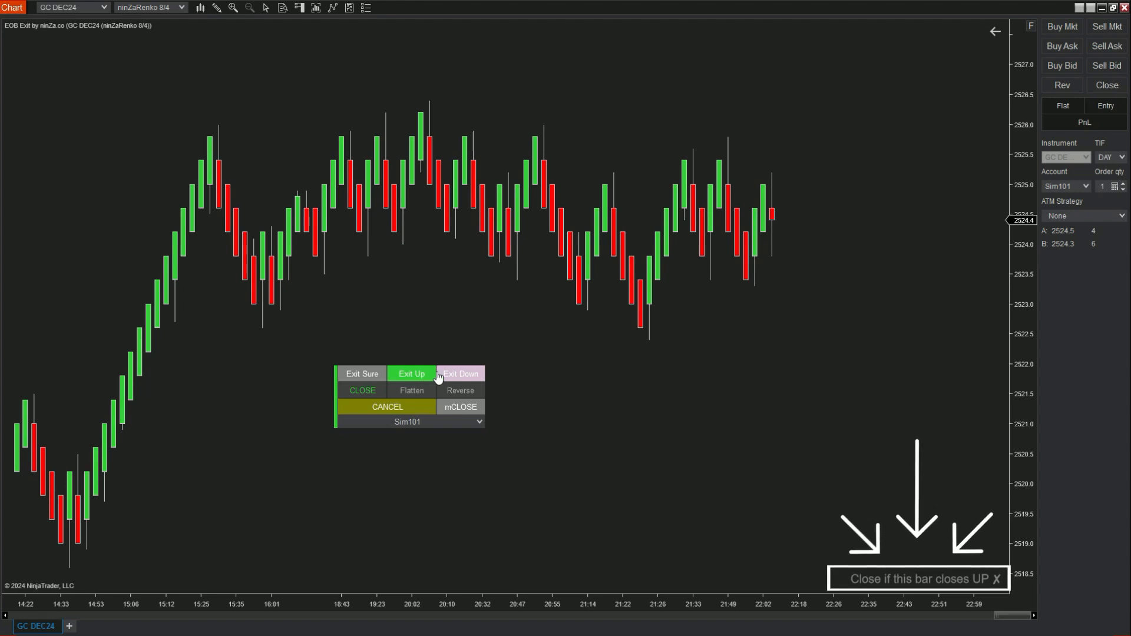
pyautogui.click(460, 374)
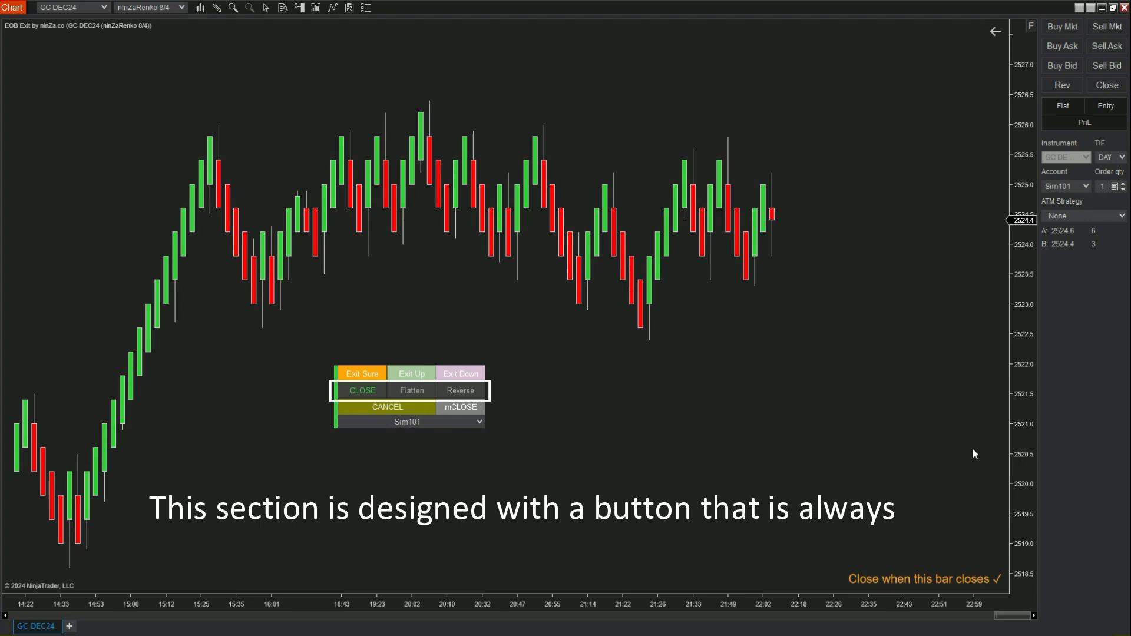
# - Disarm the pending Exit Sure using the panel's CANCEL button
pyautogui.write('on.')
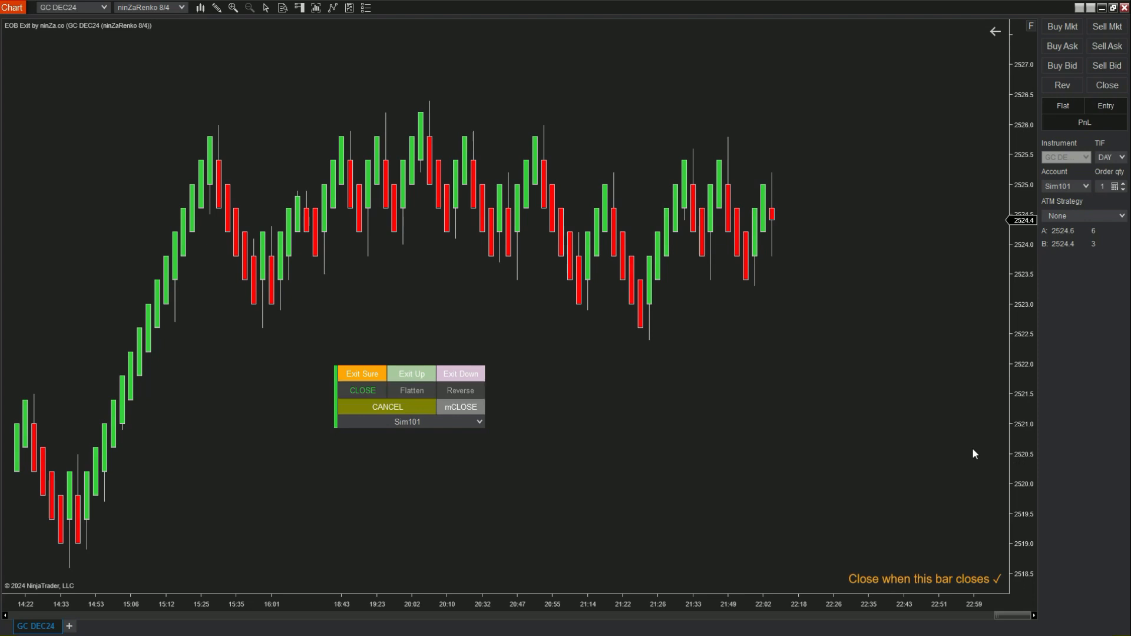
pyautogui.click(362, 390)
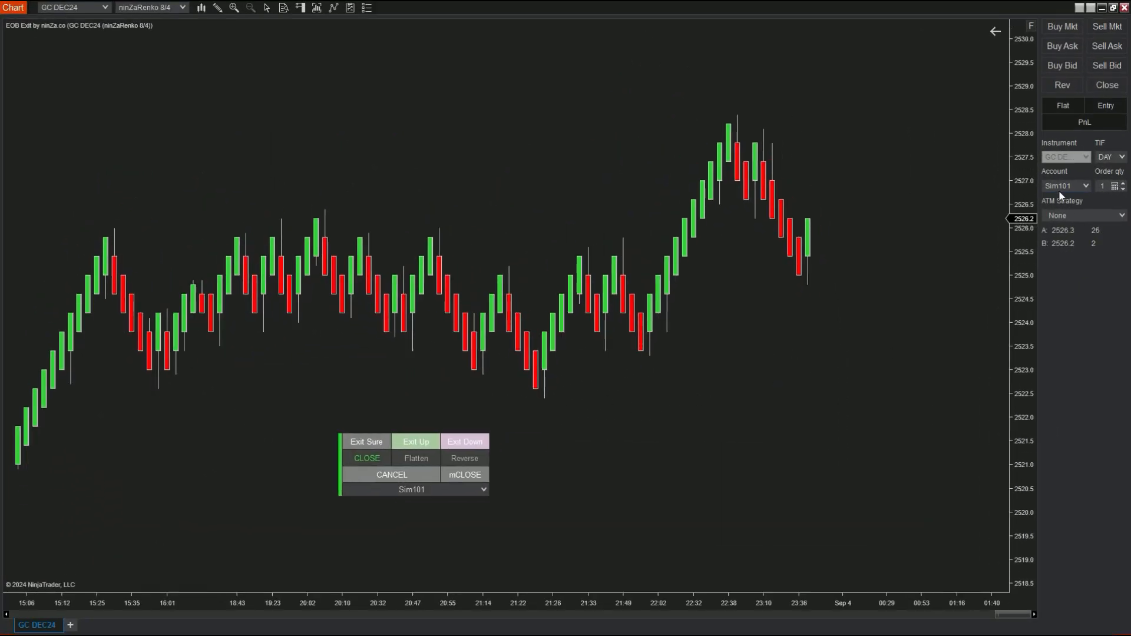
# - Buy one GC DEC24 contract, exit it at bar close, then arm Exit Up
pyautogui.click(1061, 26)
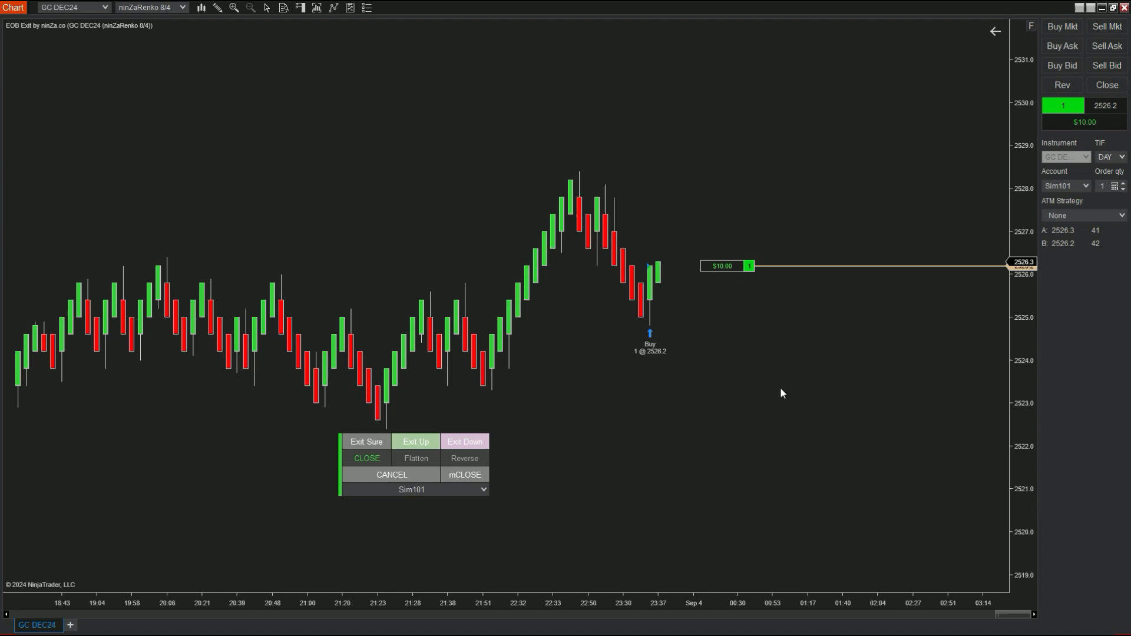
pyautogui.click(366, 441)
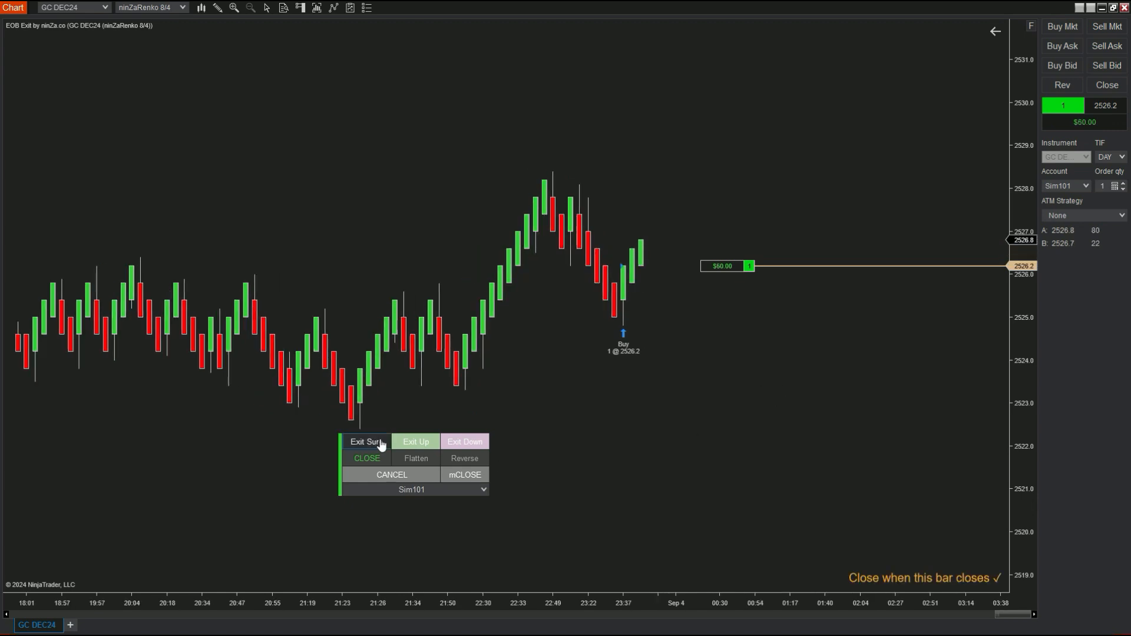
pyautogui.click(365, 441)
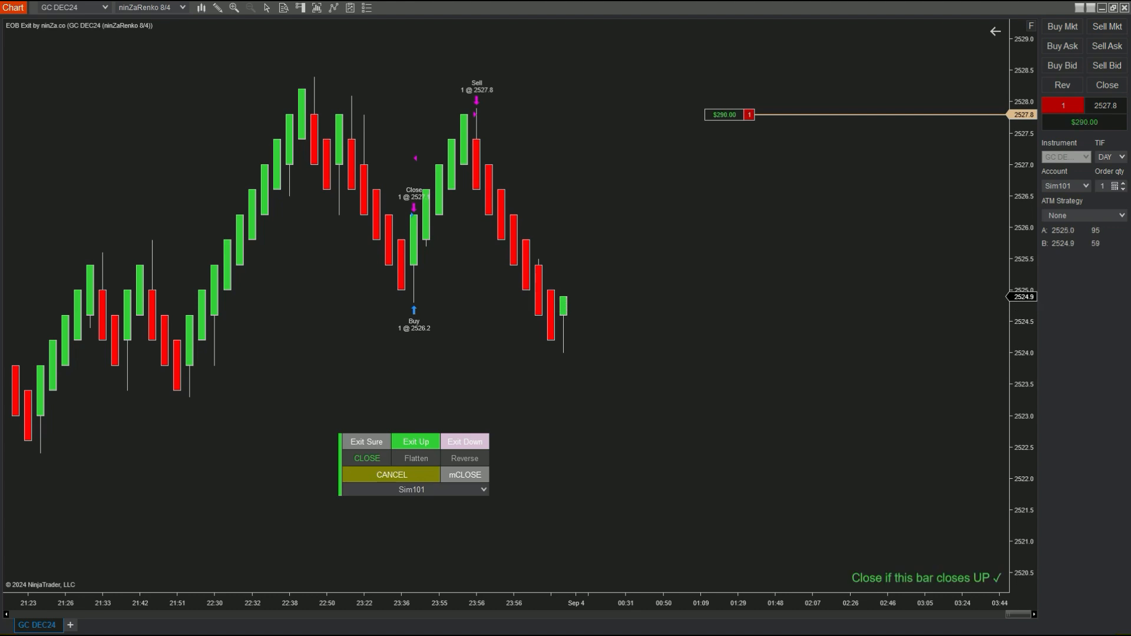
pyautogui.click(366, 458)
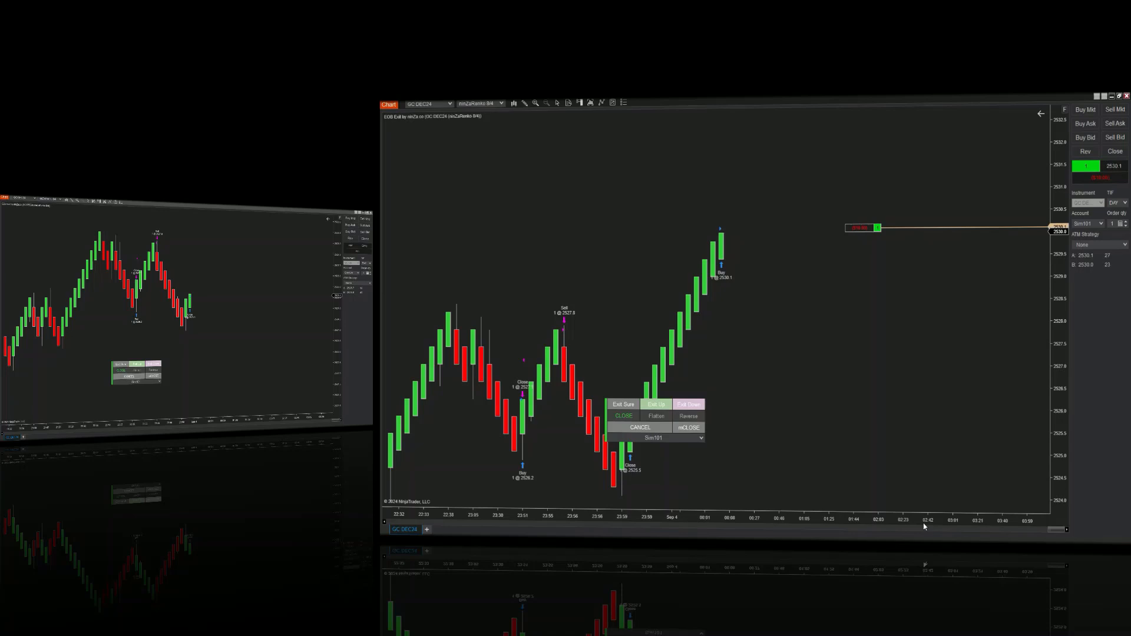
# - Switch to the YM SEP24 chart and set the EOB Exit mode to FLATTEN
pyautogui.click(1117, 96)
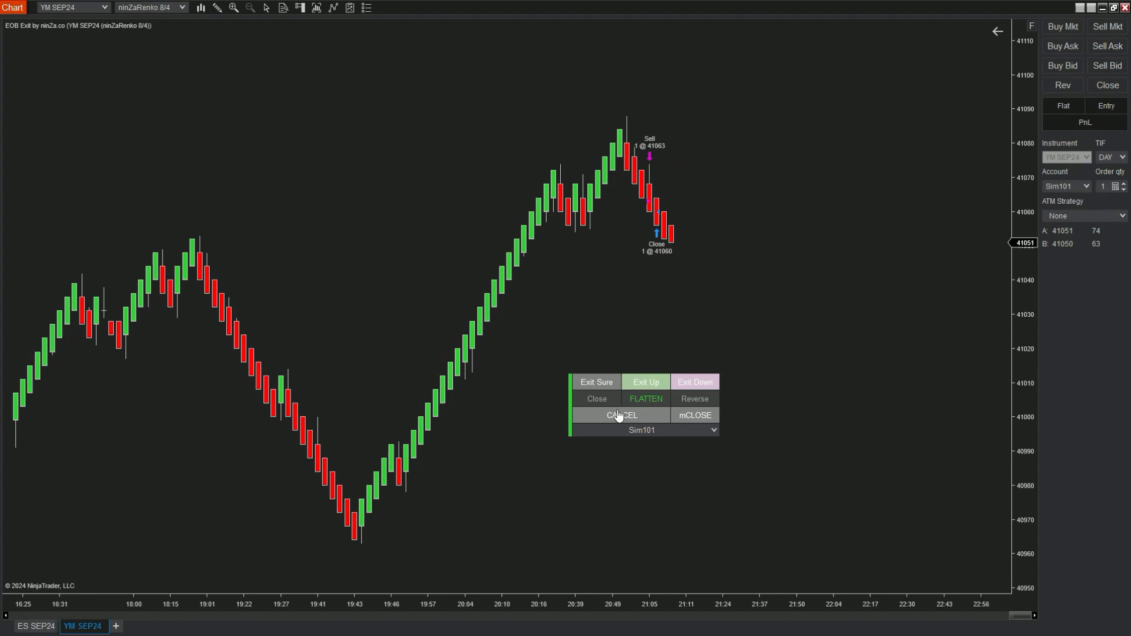
pyautogui.moveTo(219, 602)
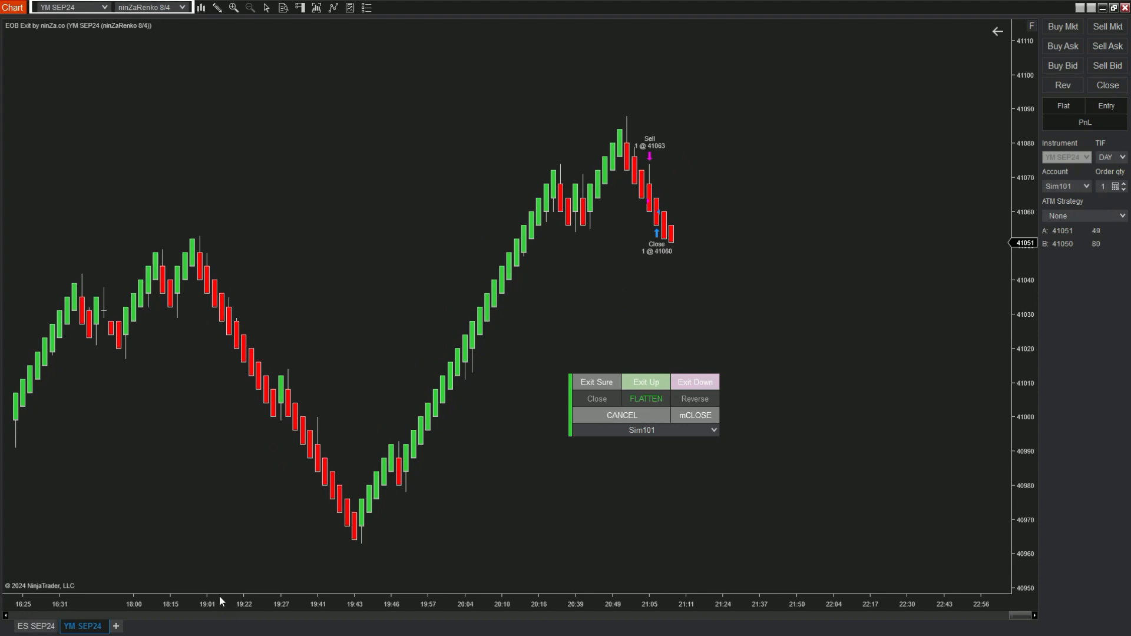
# - Switch to the ES SEP24 chart and open a one-contract short at 5527.25
pyautogui.click(34, 626)
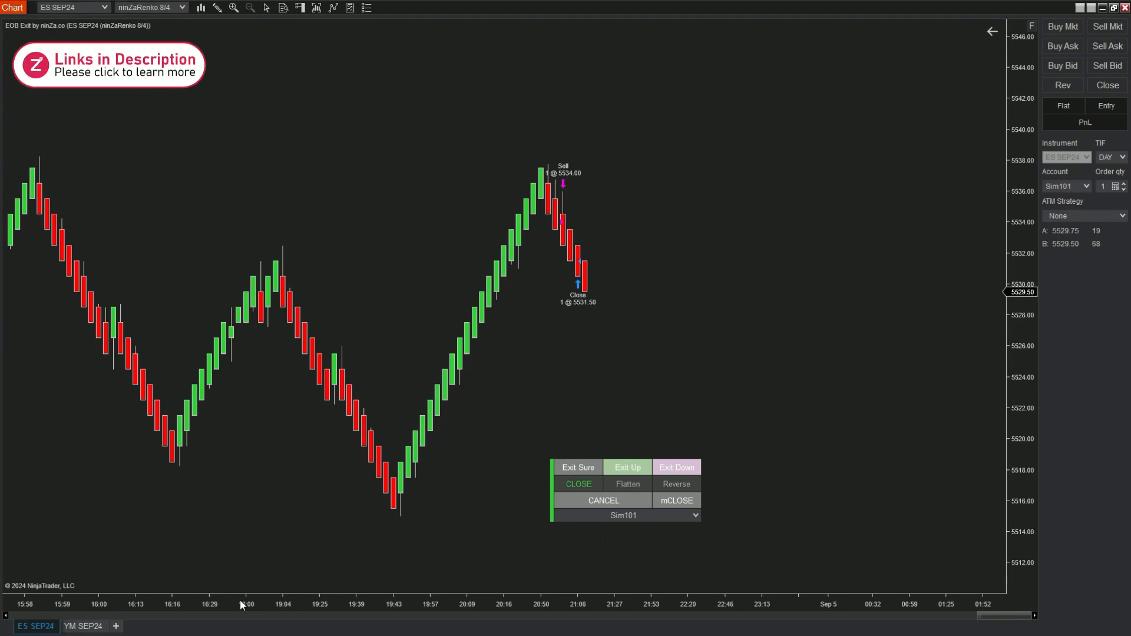
pyautogui.click(626, 484)
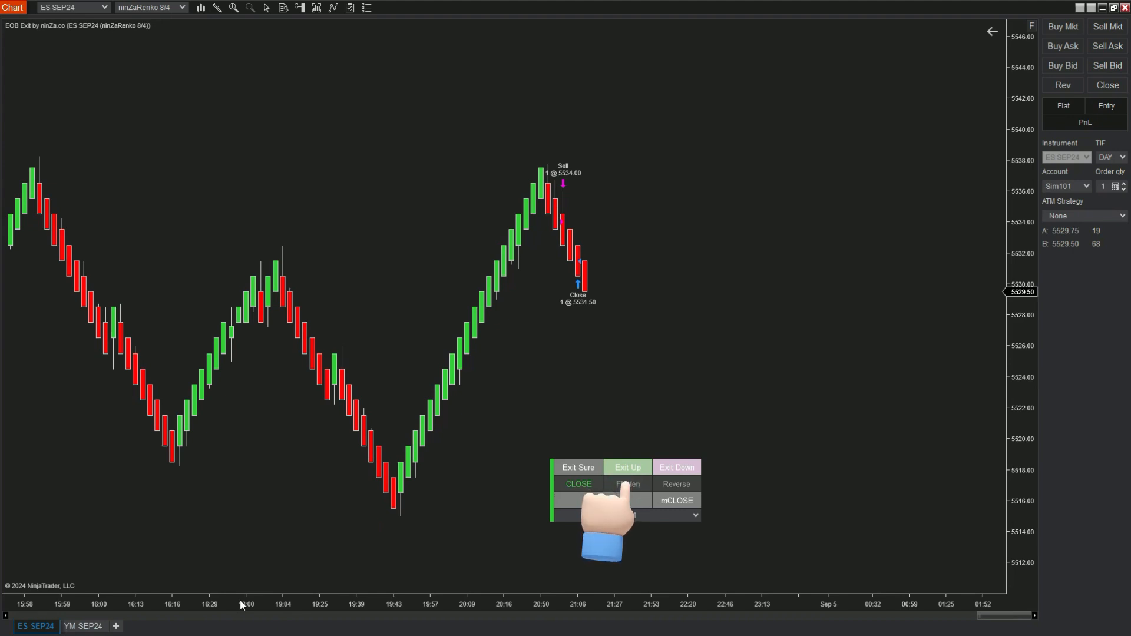
pyautogui.click(627, 485)
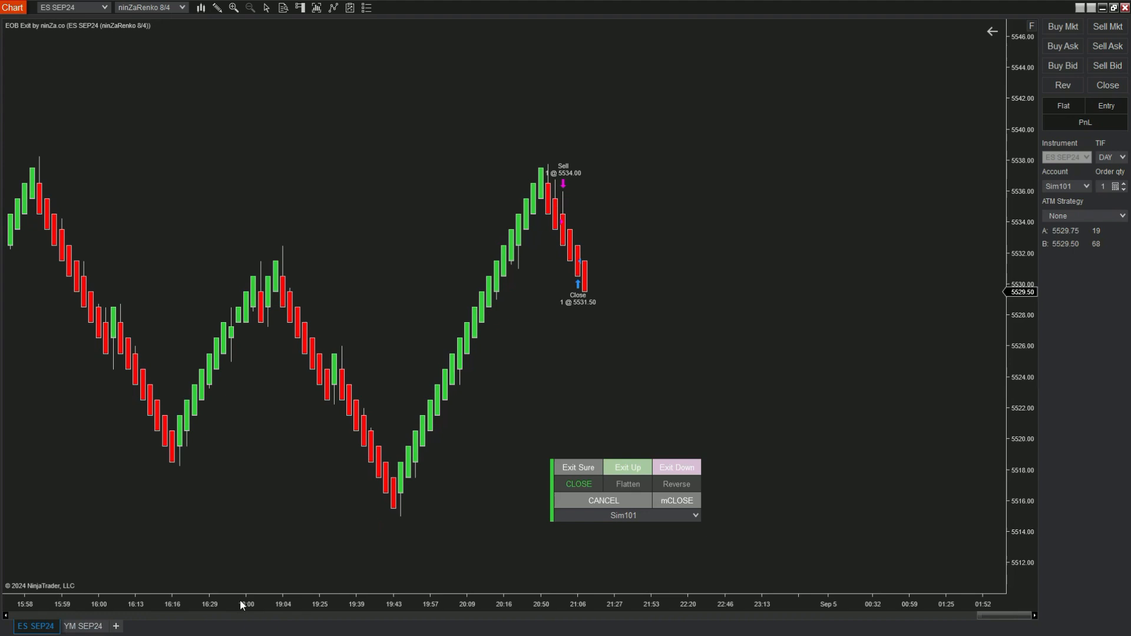
# - Check both the YM SEP24 and ES SEP24 shorts, showing open profit in dollars
pyautogui.click(83, 626)
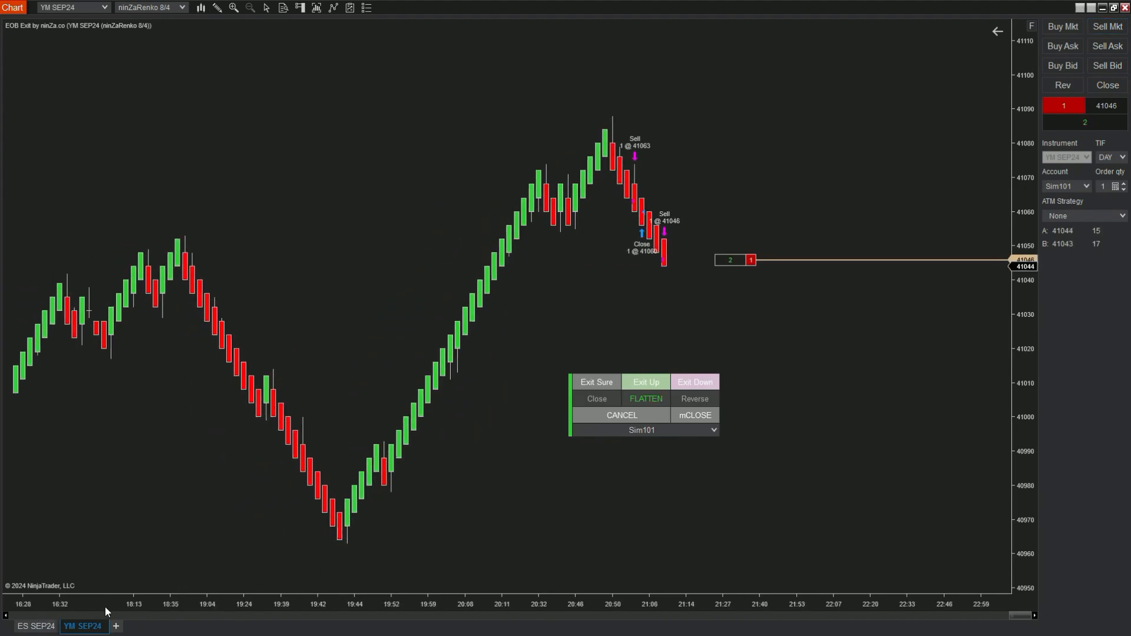
pyautogui.click(34, 626)
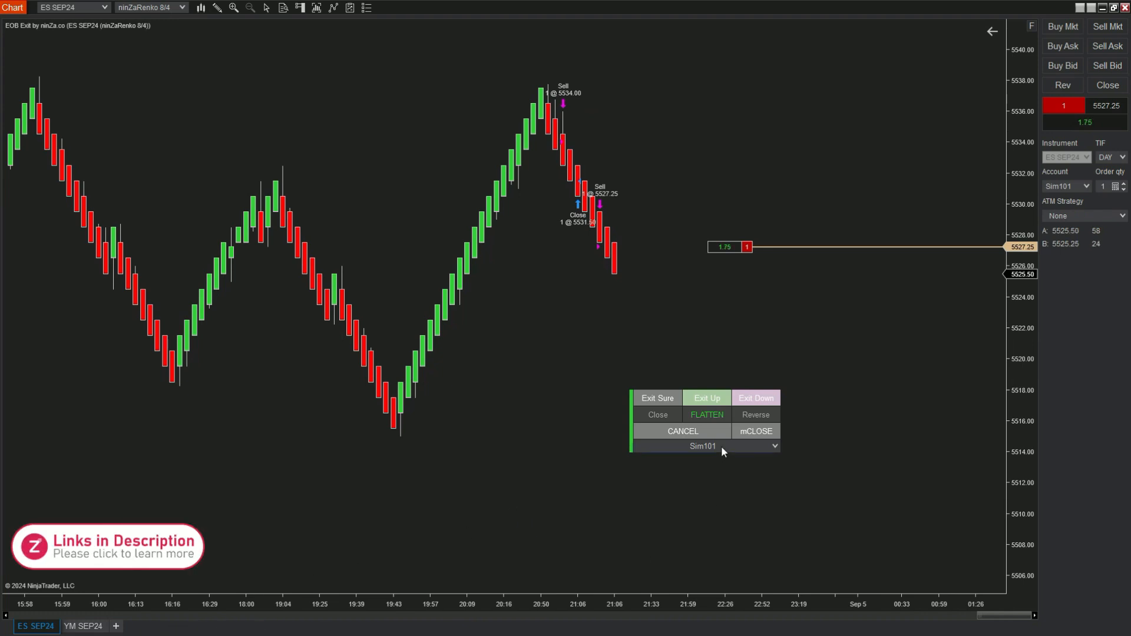
pyautogui.click(80, 626)
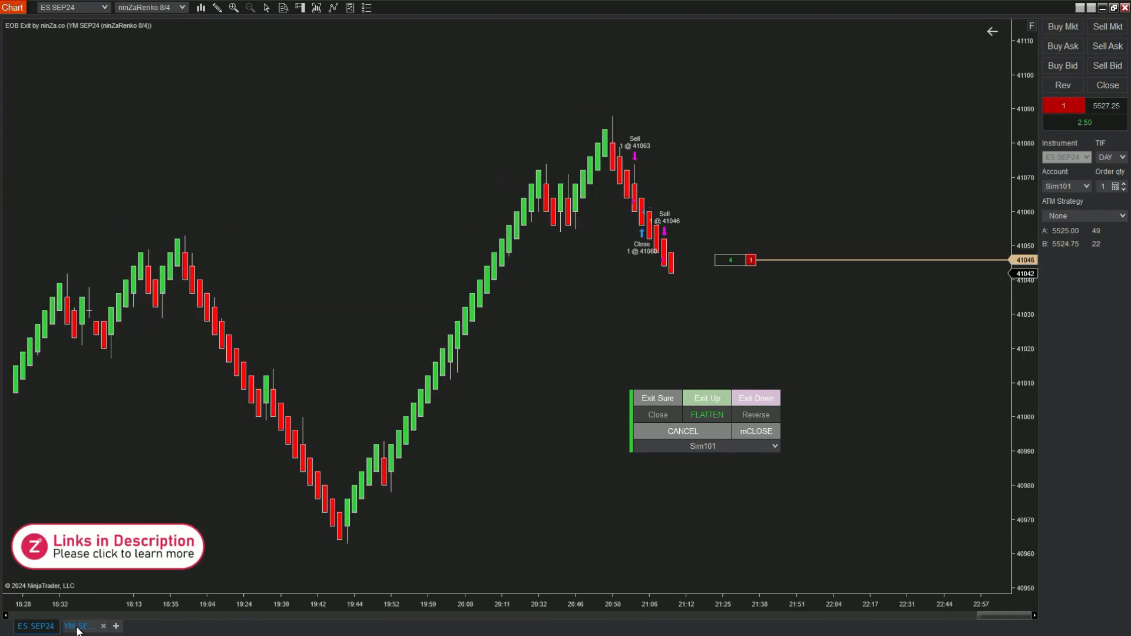
pyautogui.click(80, 625)
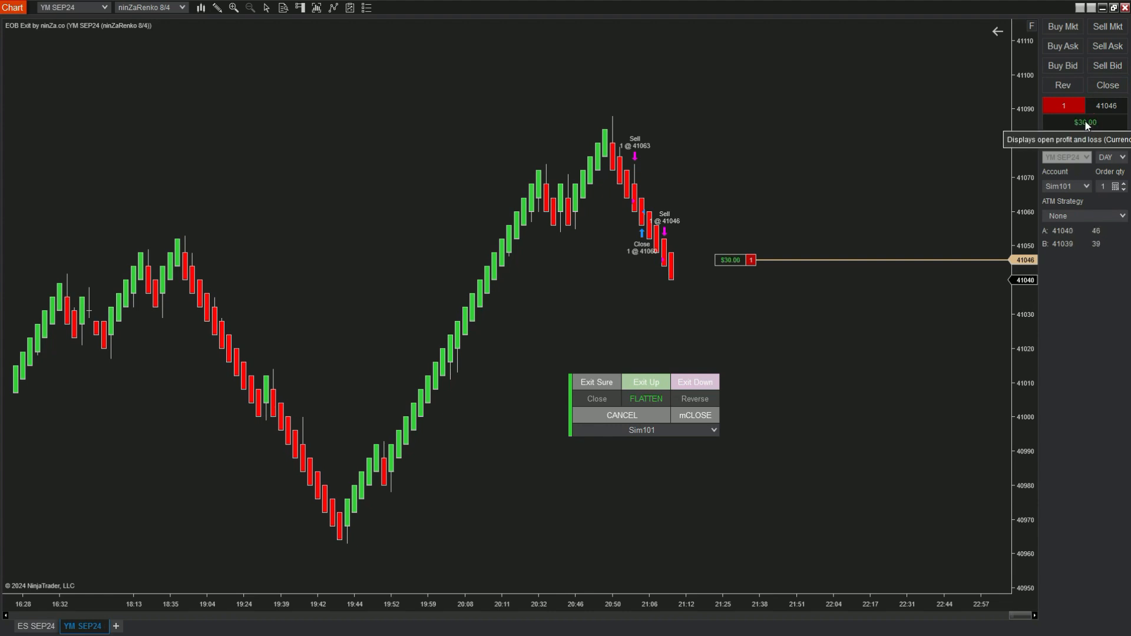
pyautogui.click(35, 626)
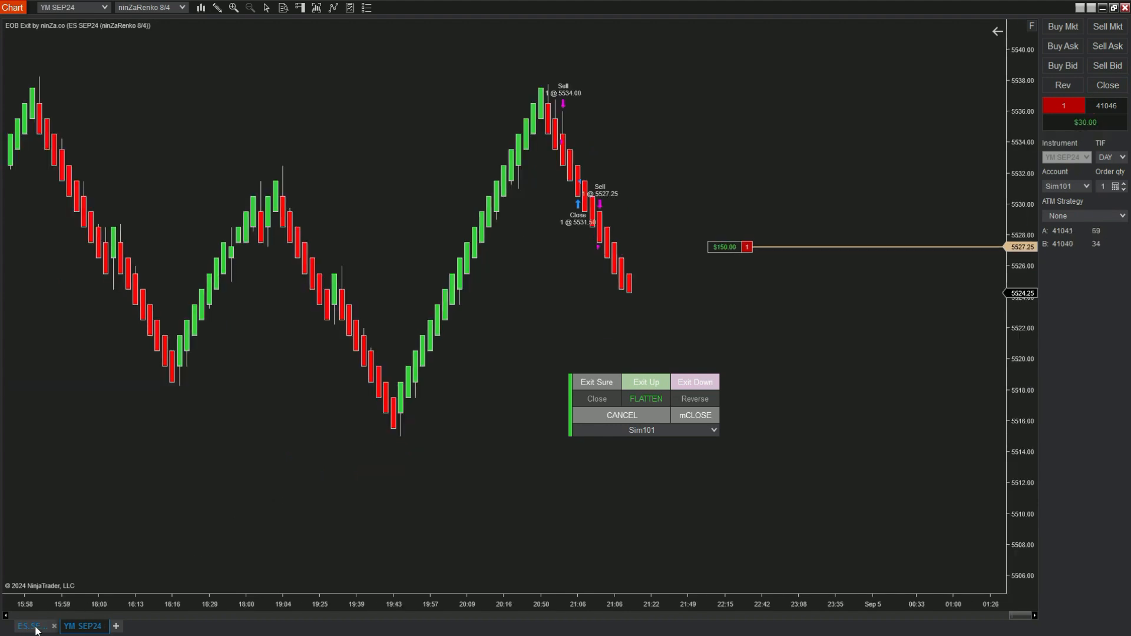
pyautogui.click(29, 625)
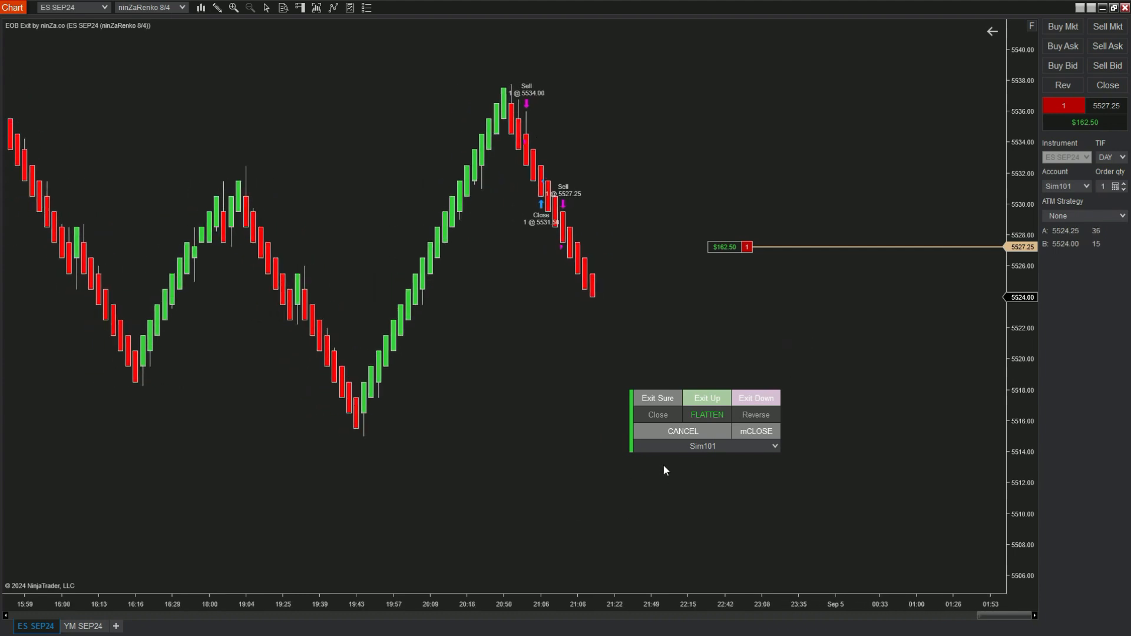
# - Arm Exit Sure to flatten the shorts at bar close, then check the YM SEP24 chart
pyautogui.click(655, 397)
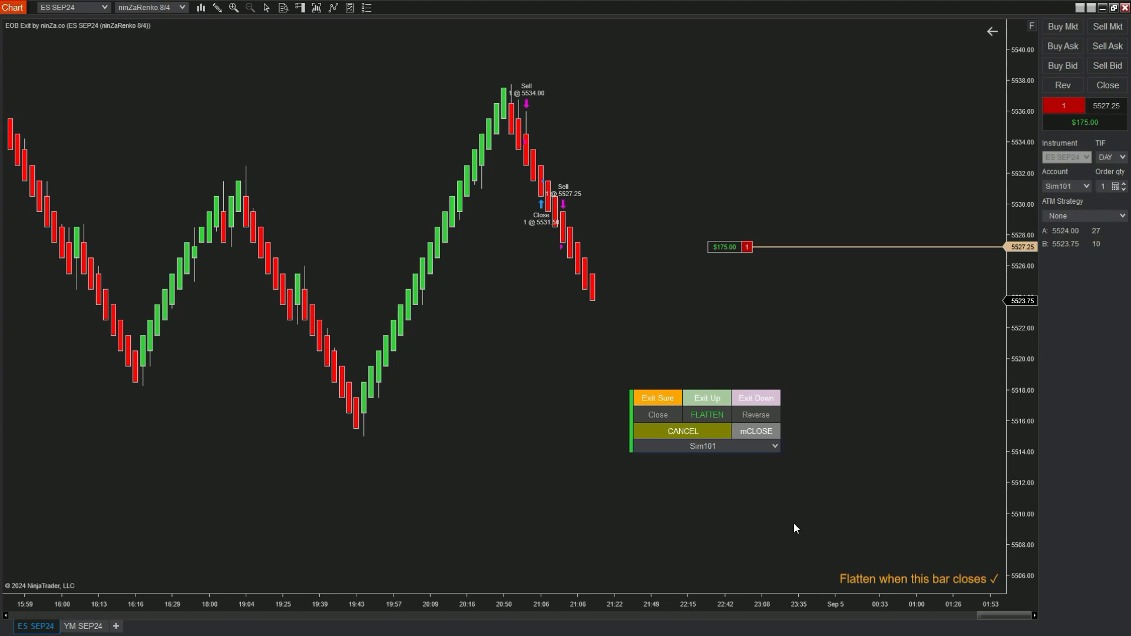
pyautogui.moveTo(846, 524)
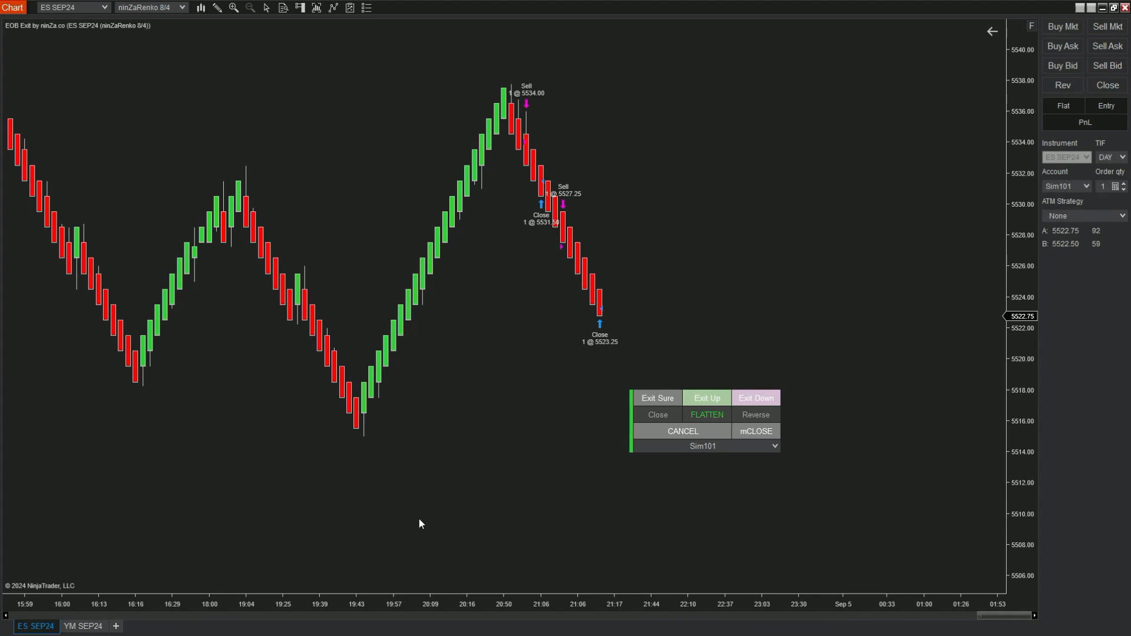
pyautogui.moveTo(149, 597)
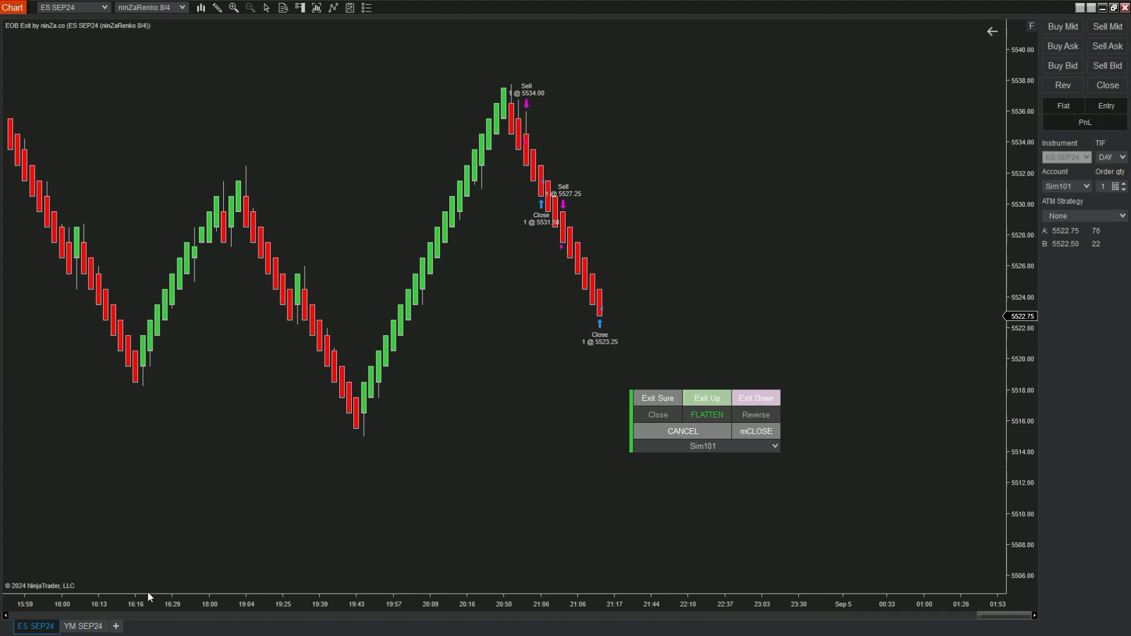
pyautogui.click(83, 625)
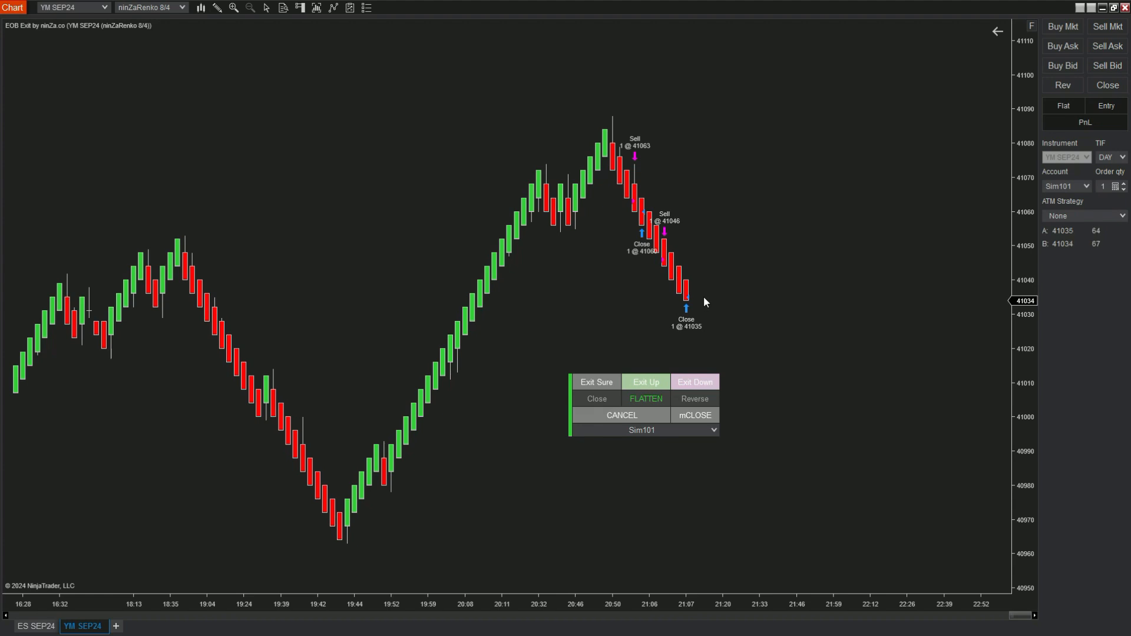
pyautogui.moveTo(467, 431)
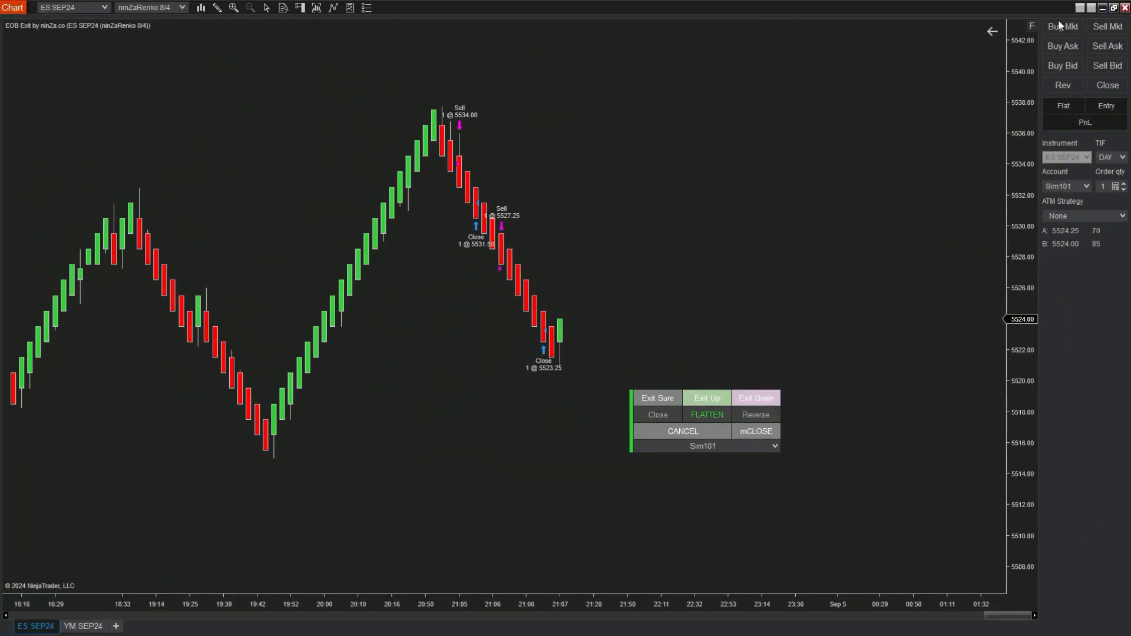
# - Buy one ES contract, have the EOB exit flatten it at bar close, then buy ES again
pyautogui.click(1061, 27)
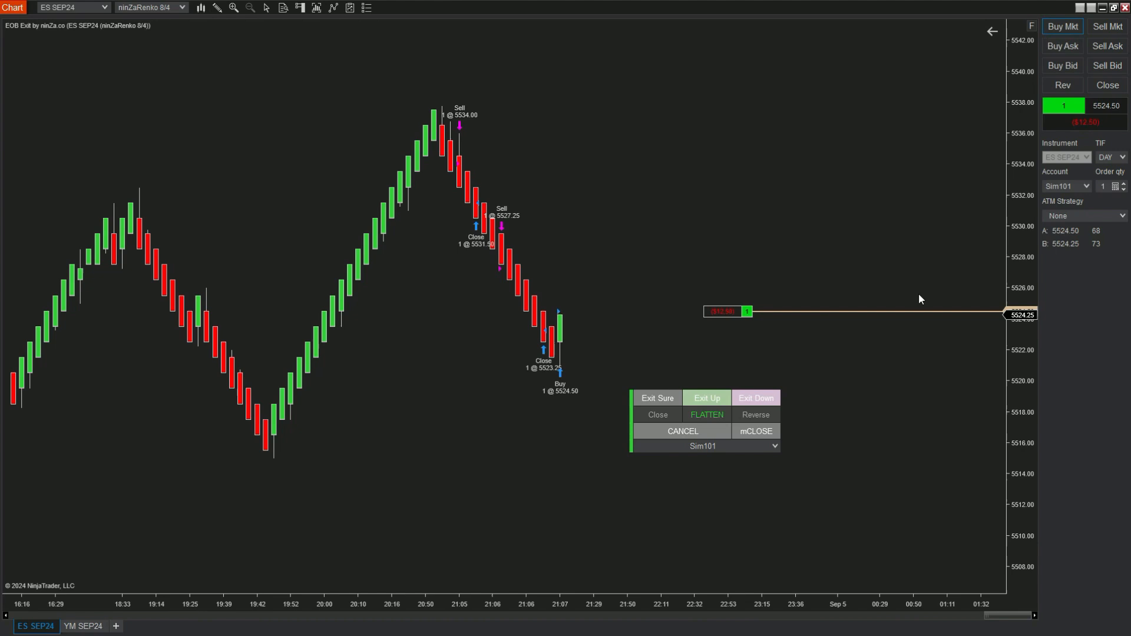
pyautogui.click(82, 626)
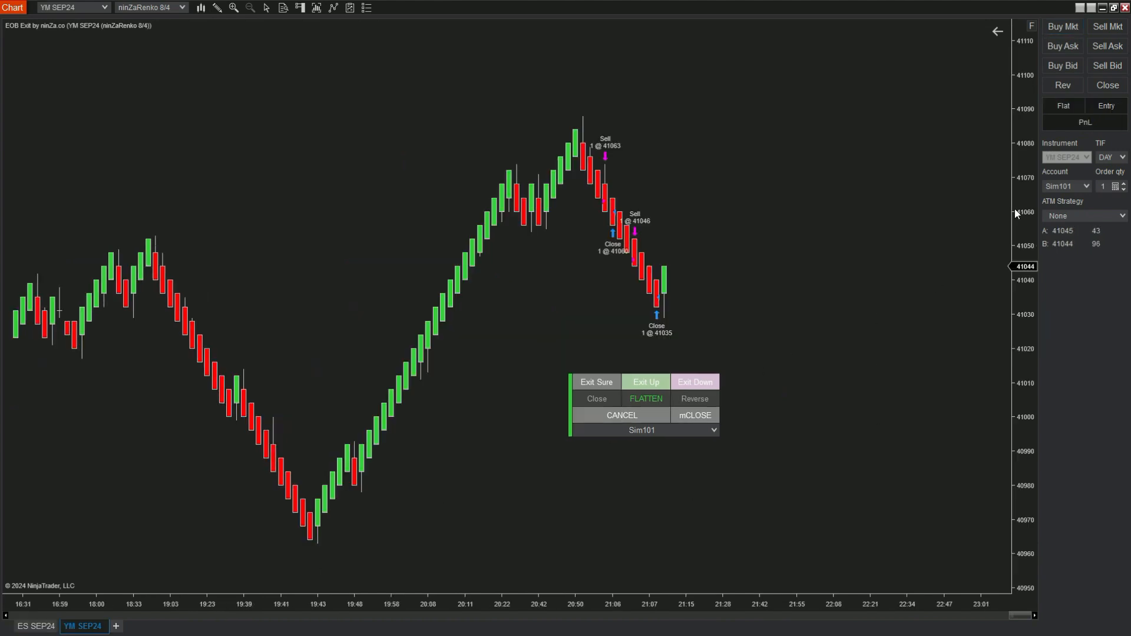
pyautogui.click(1061, 27)
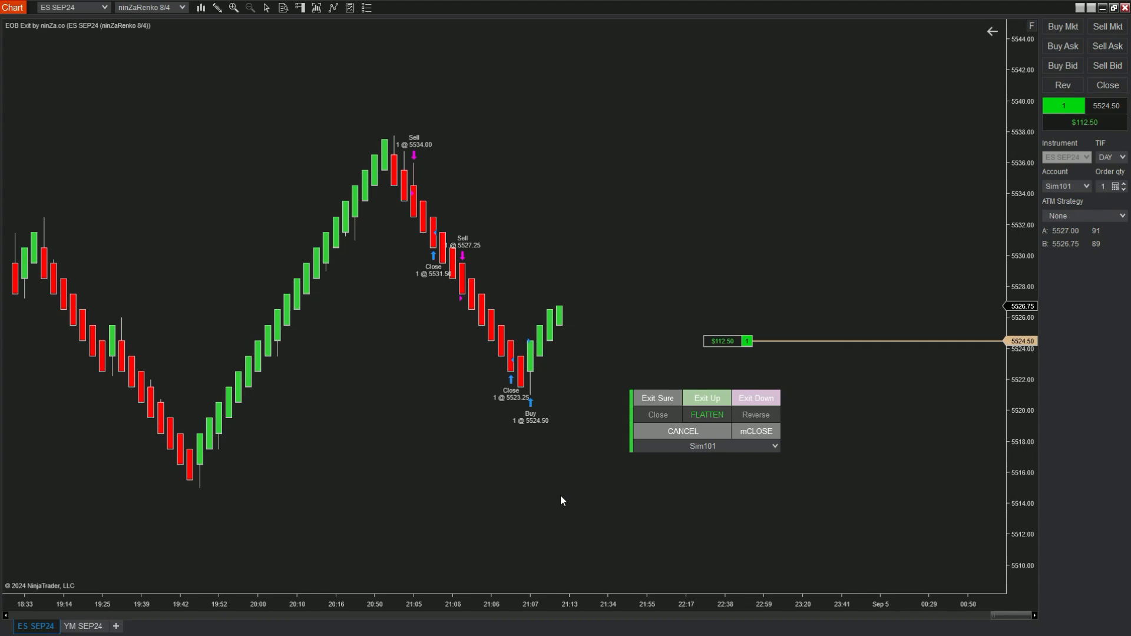
pyautogui.moveTo(604, 481)
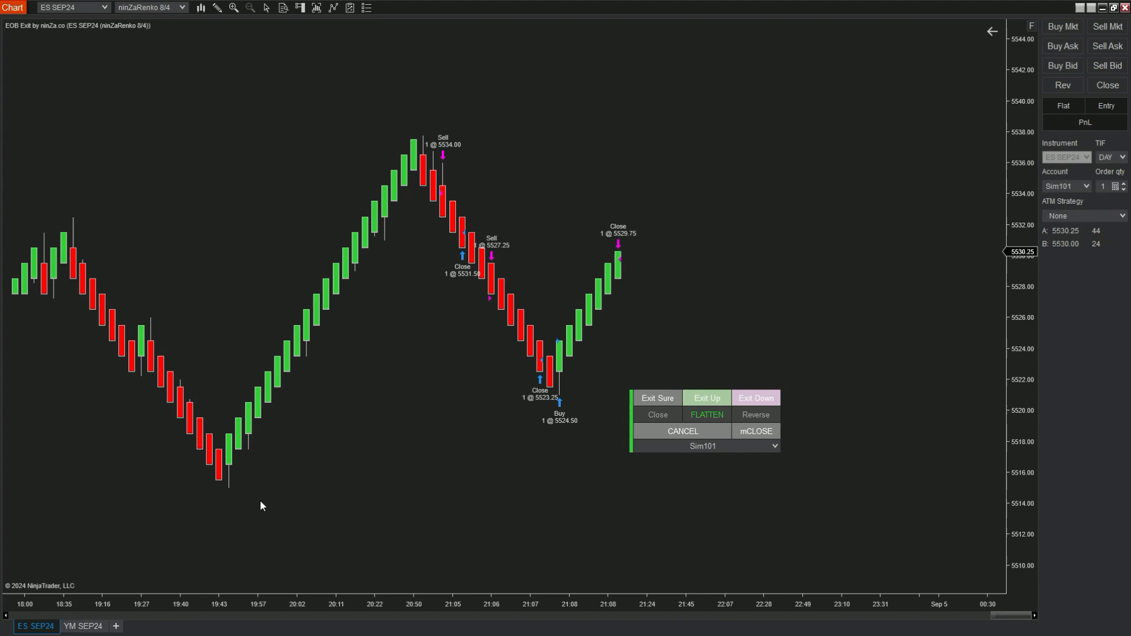
pyautogui.click(82, 626)
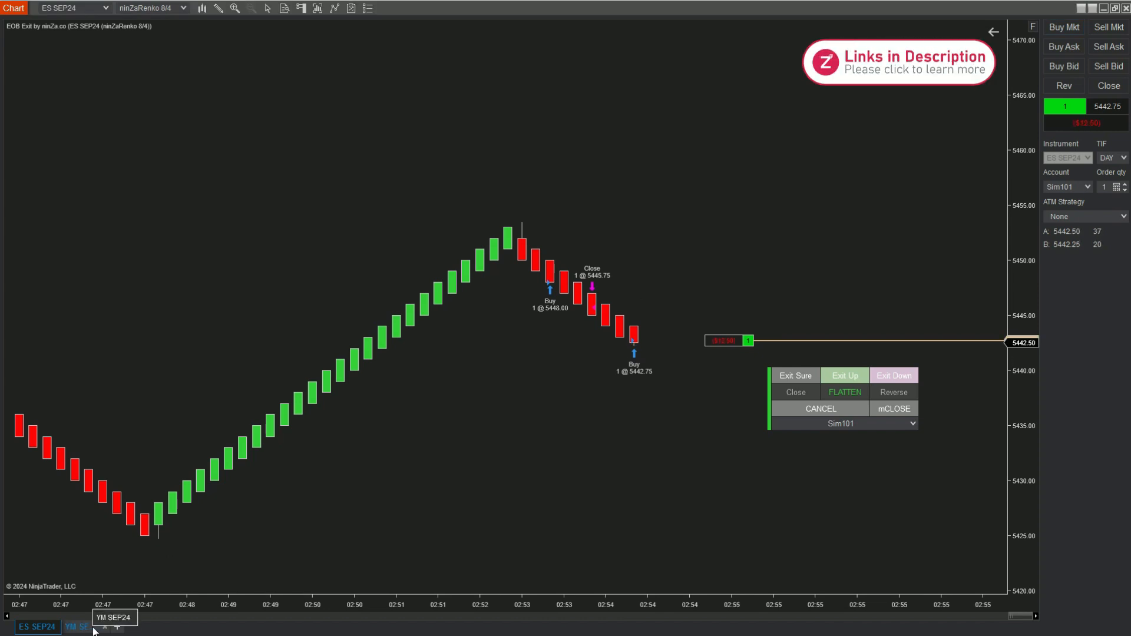
# - Arm the EOB exit on ES while switching between the YM and ES chart tabs
pyautogui.click(76, 626)
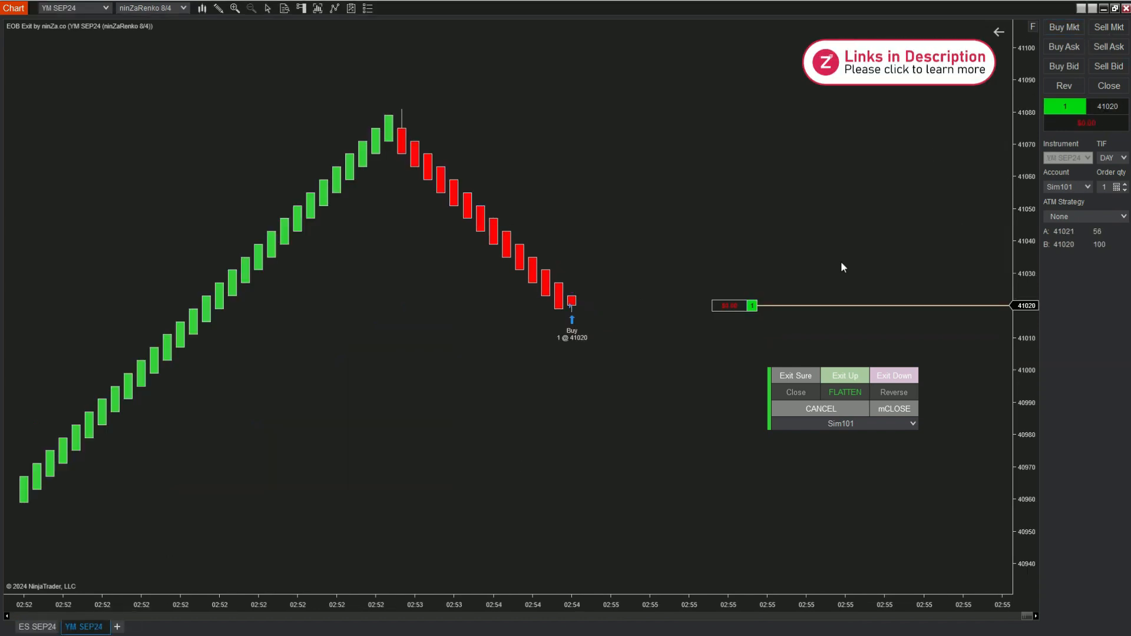
pyautogui.click(32, 626)
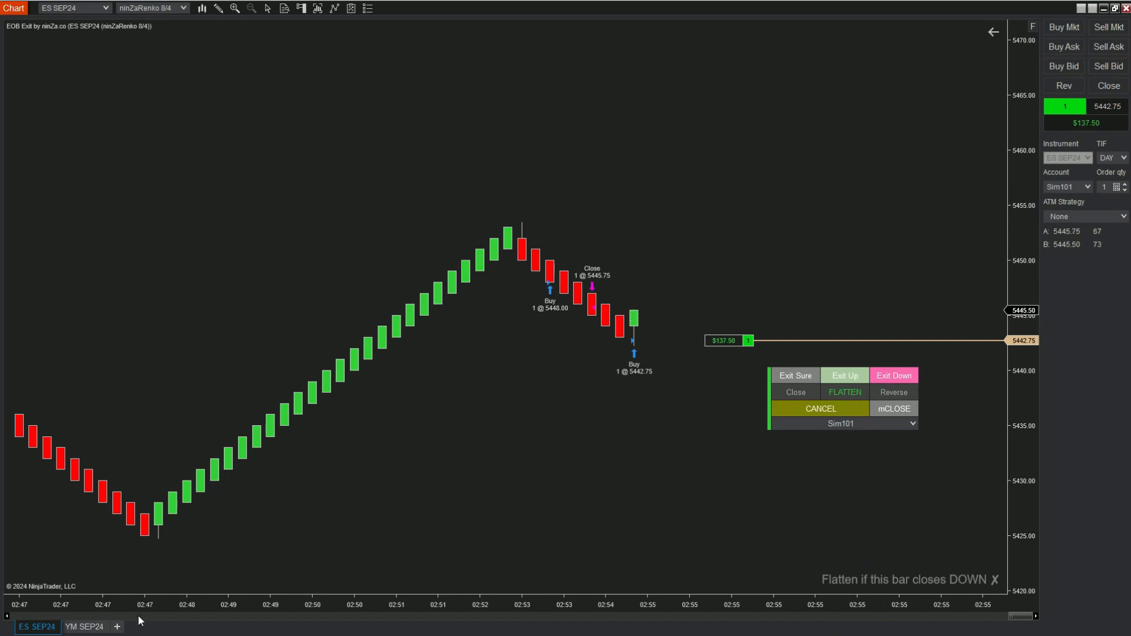
pyautogui.click(81, 626)
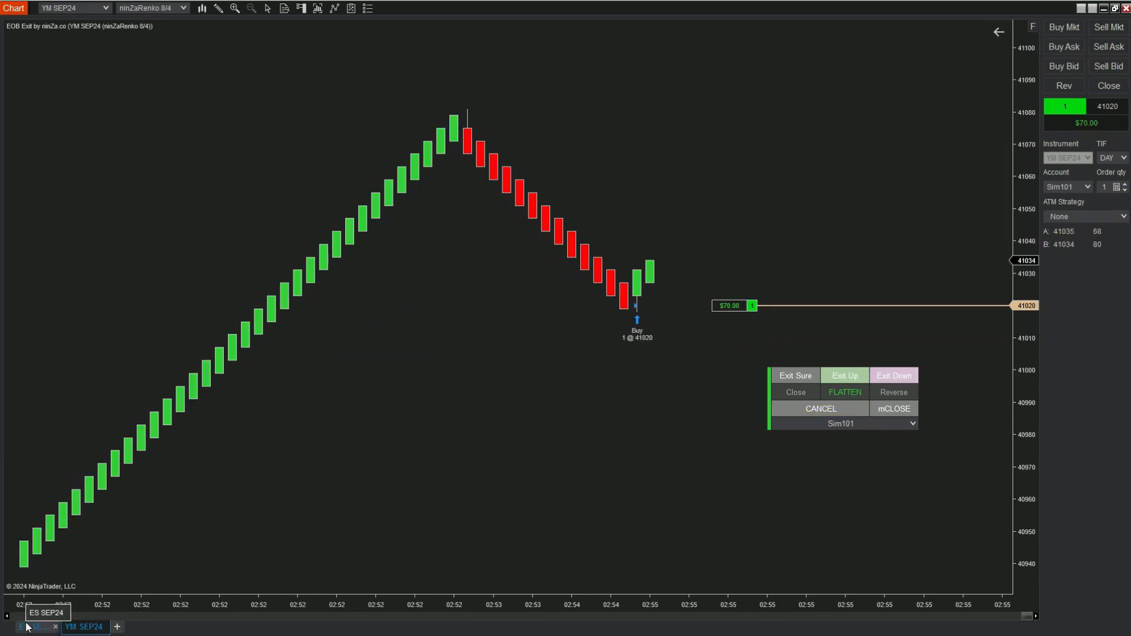
pyautogui.click(36, 626)
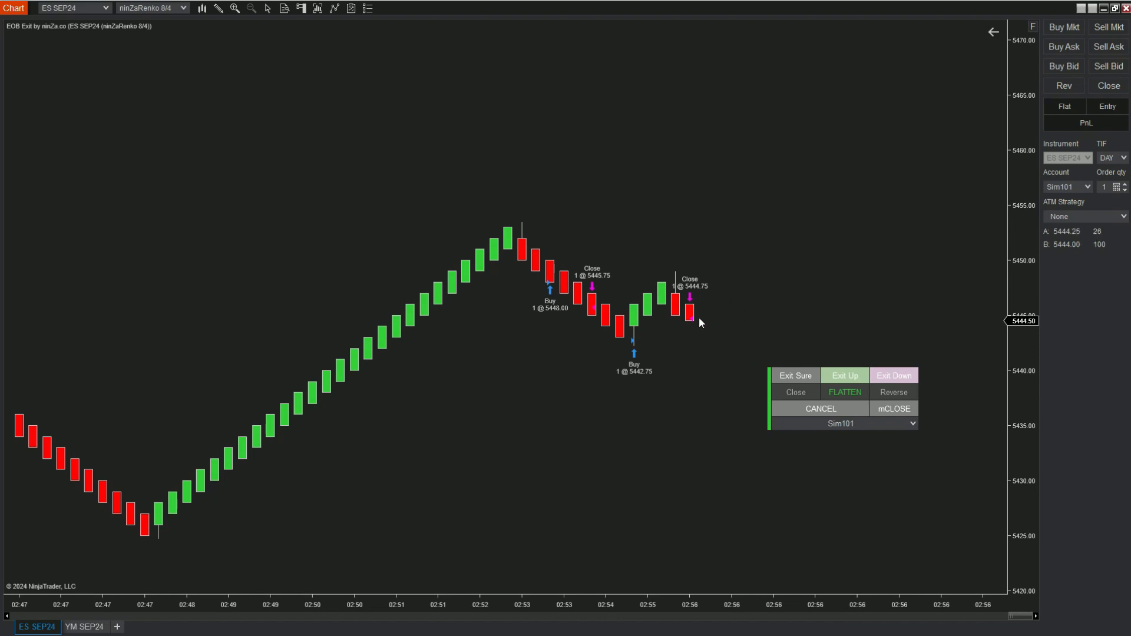
pyautogui.click(84, 626)
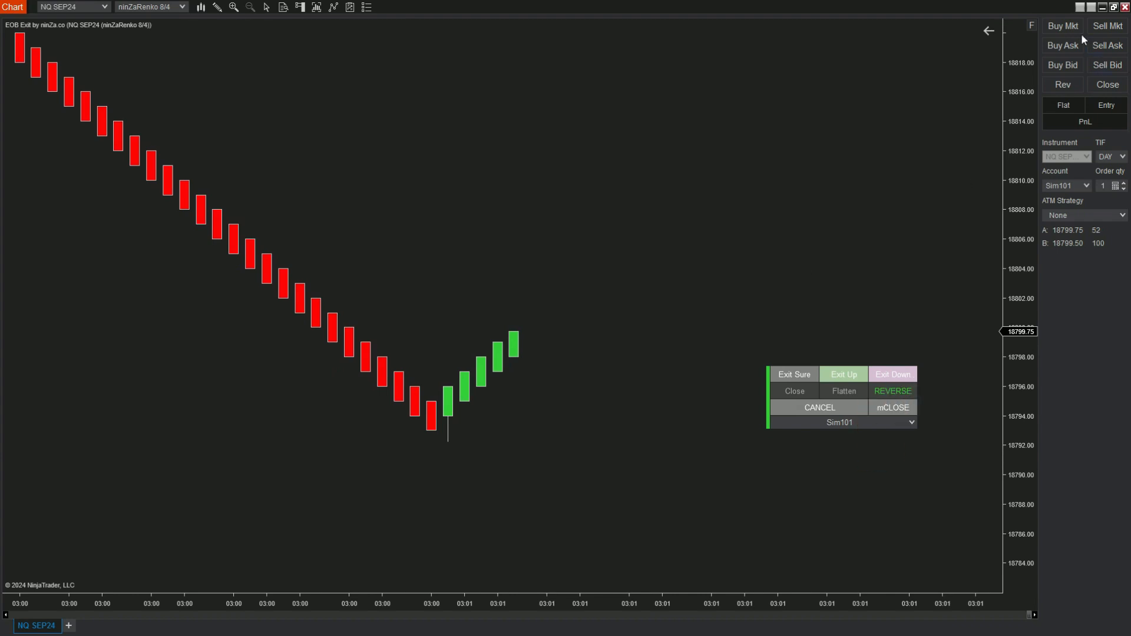
# - Buy one NQ contract, arm a reversal for the bar close, then sell one NQ contract
pyautogui.click(1061, 25)
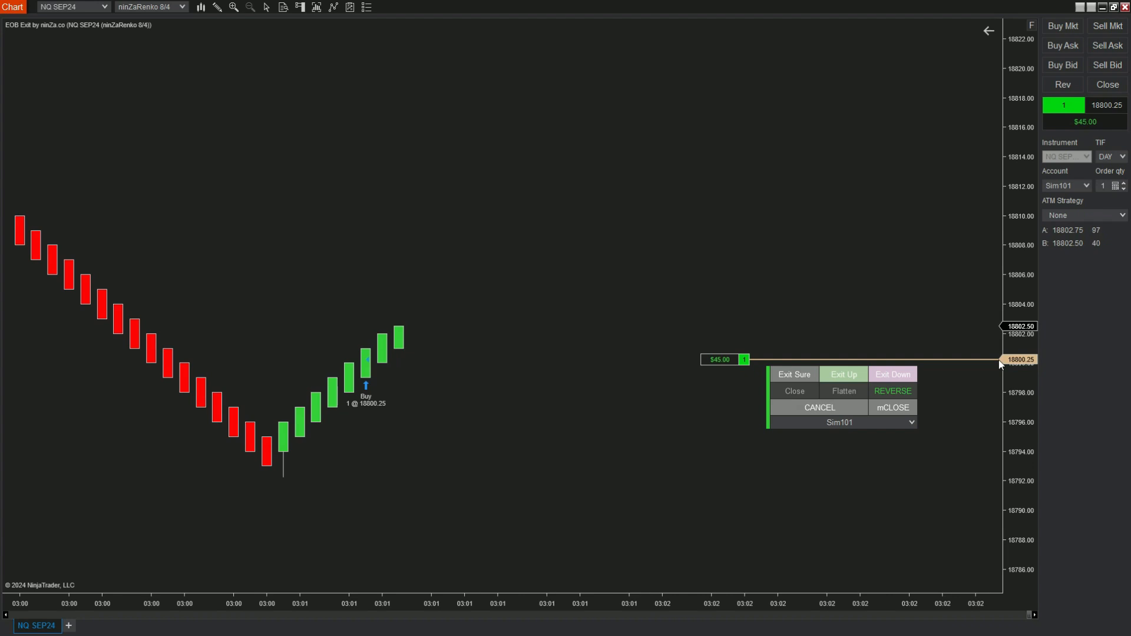
pyautogui.moveTo(986, 366)
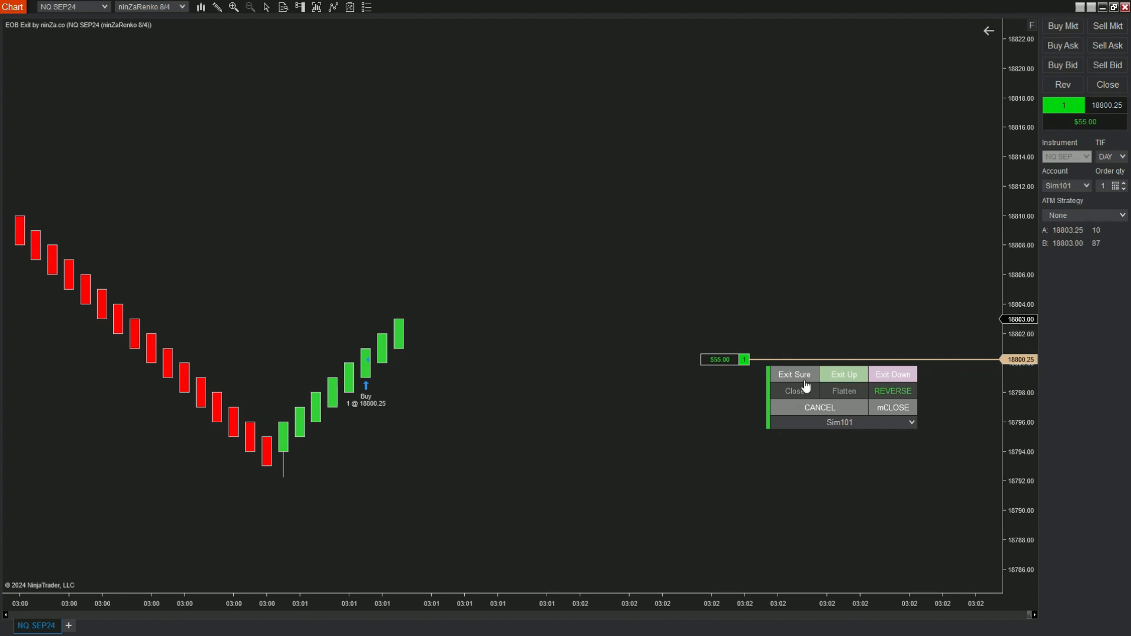
pyautogui.click(793, 375)
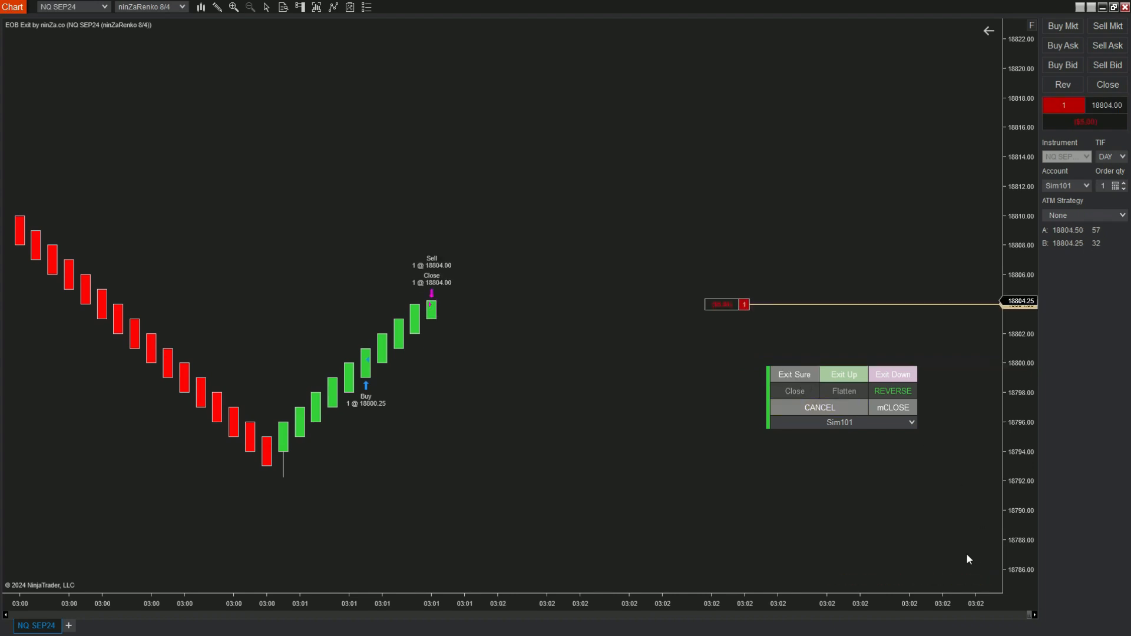
pyautogui.moveTo(807, 280)
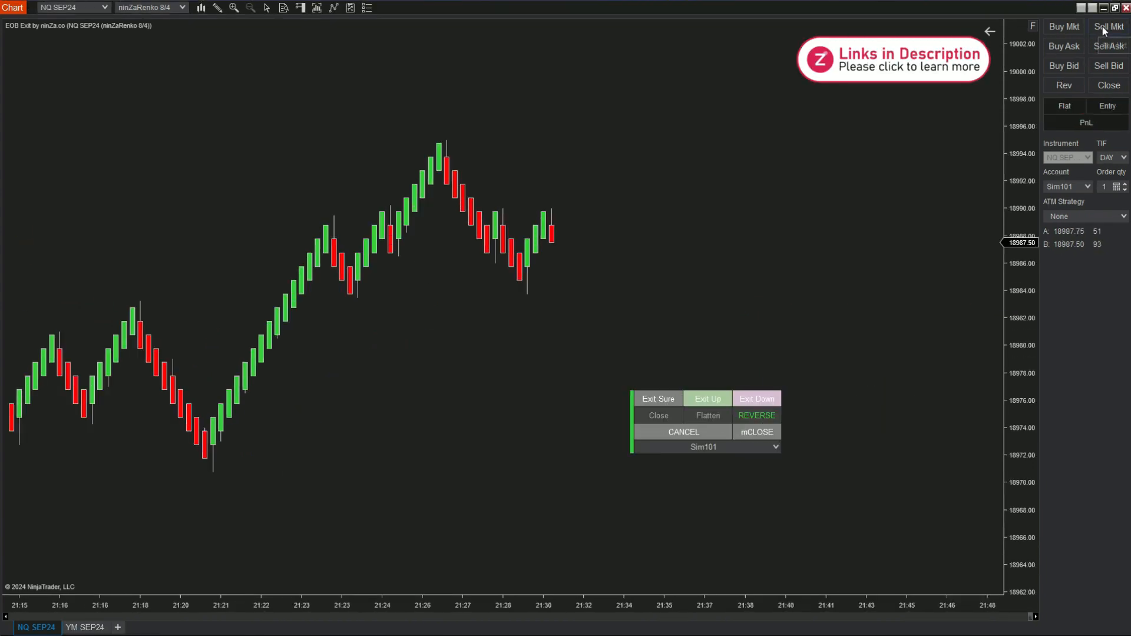
pyautogui.click(1108, 26)
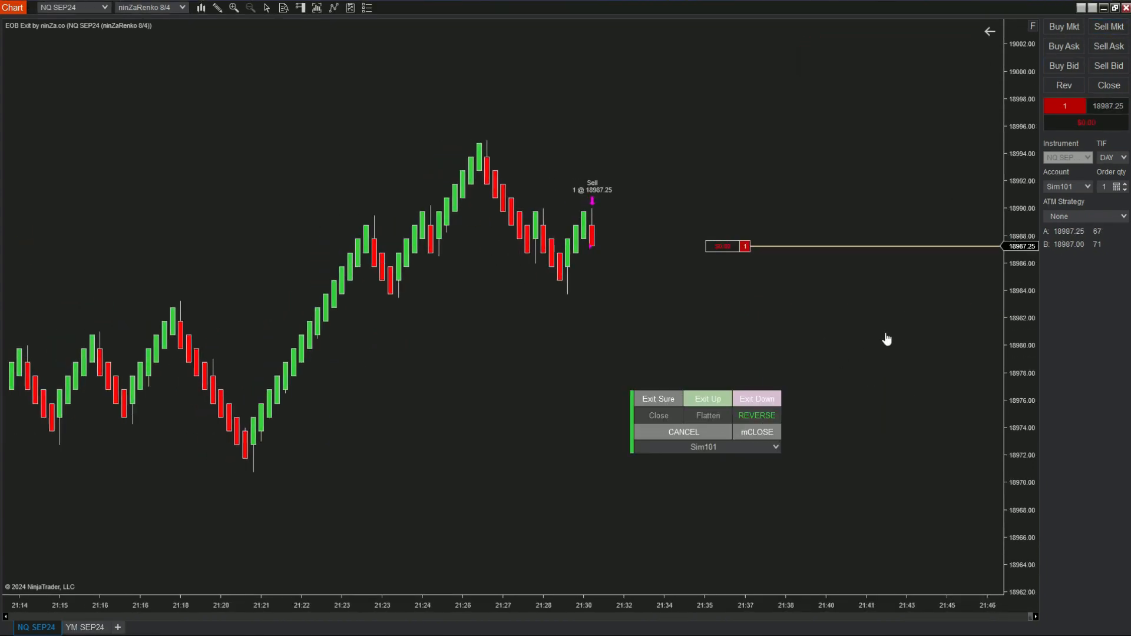